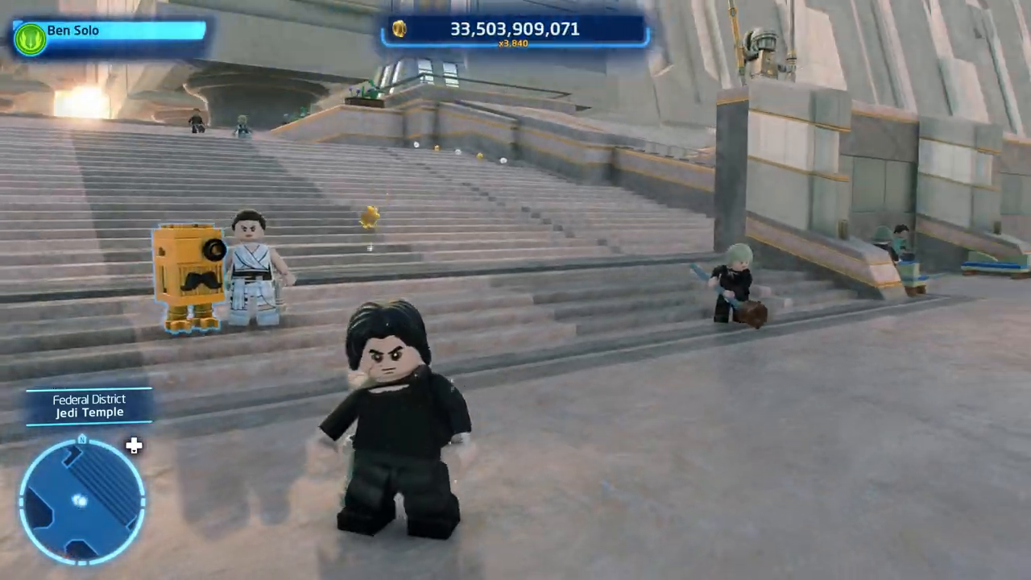
Bring up the progress menu and check Characters, Ships, Upgrades and Missions at 100%
key("w")
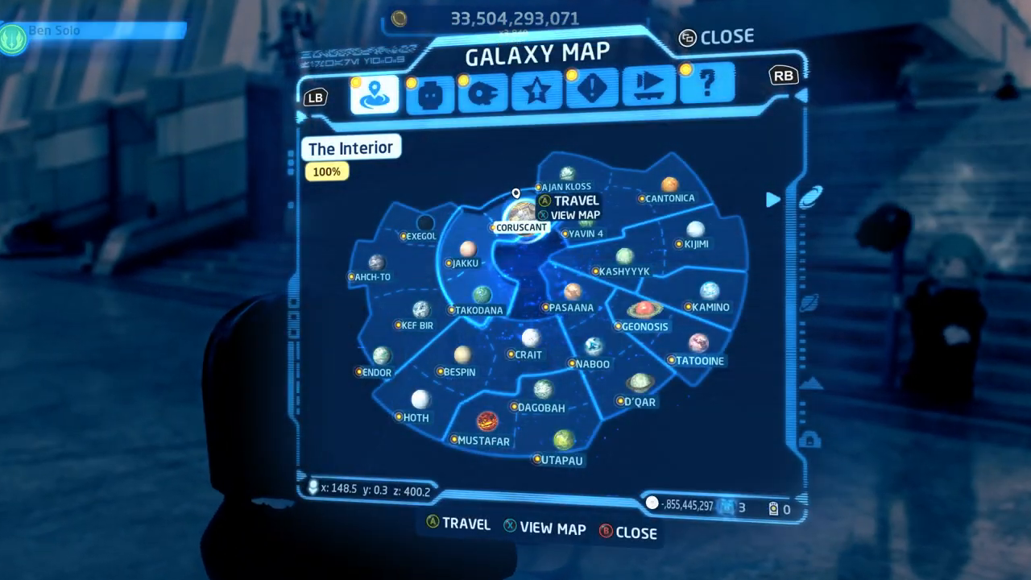
left_click(425, 93)
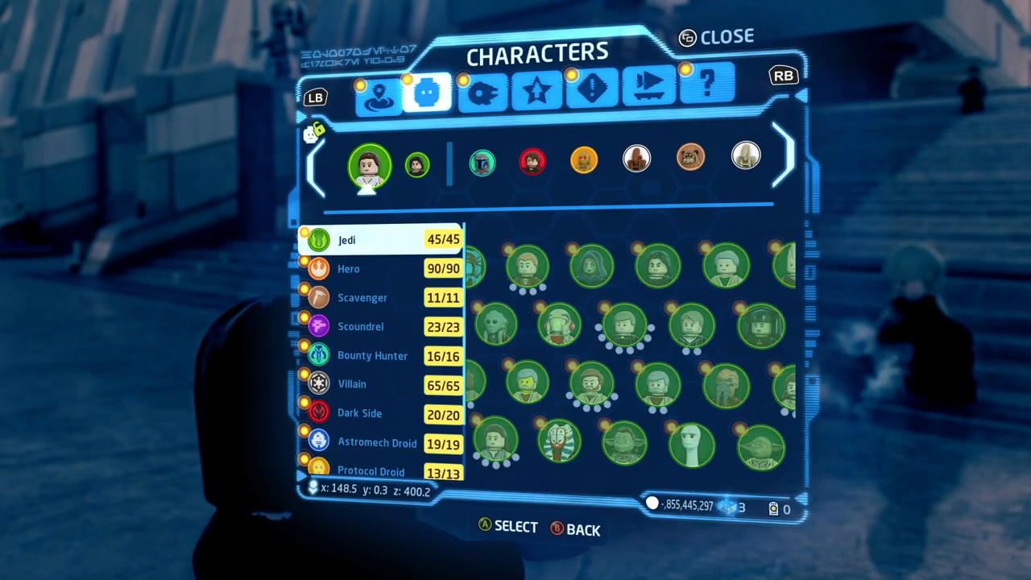
left_click(483, 94)
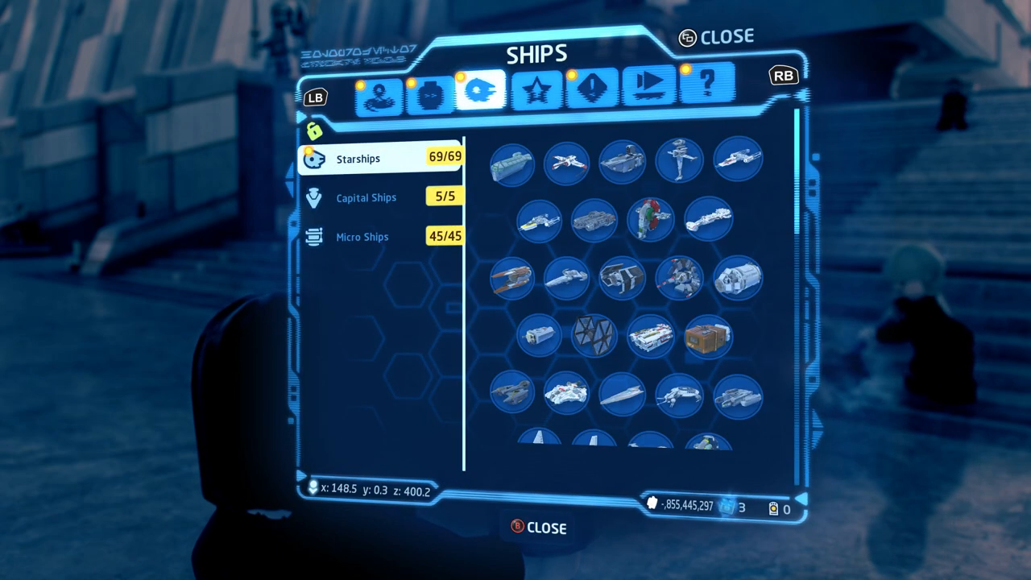
left_click(538, 94)
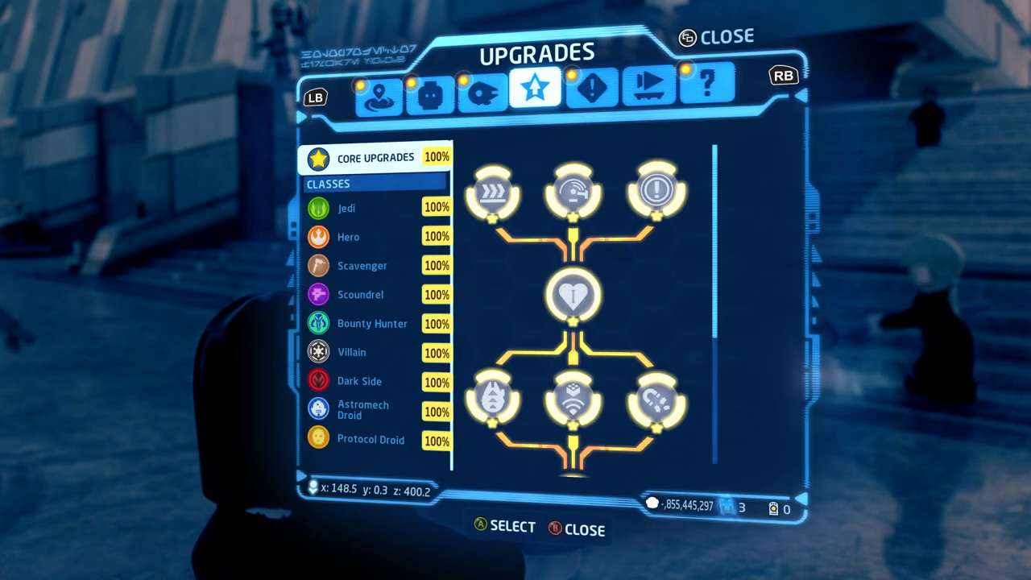
left_click(613, 84)
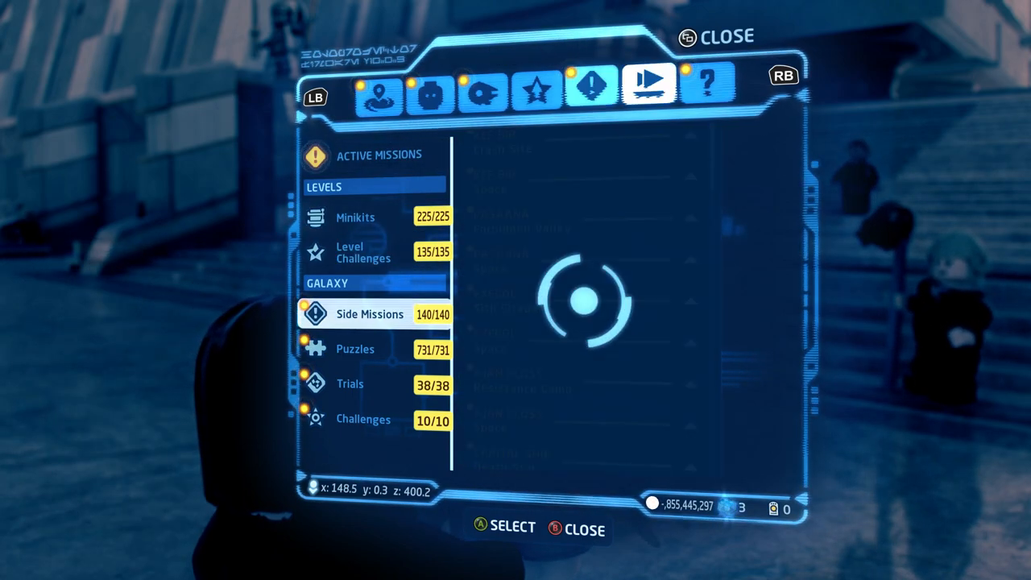
Check the active missions summary and Extras page, then review more character categories
left_click(590, 87)
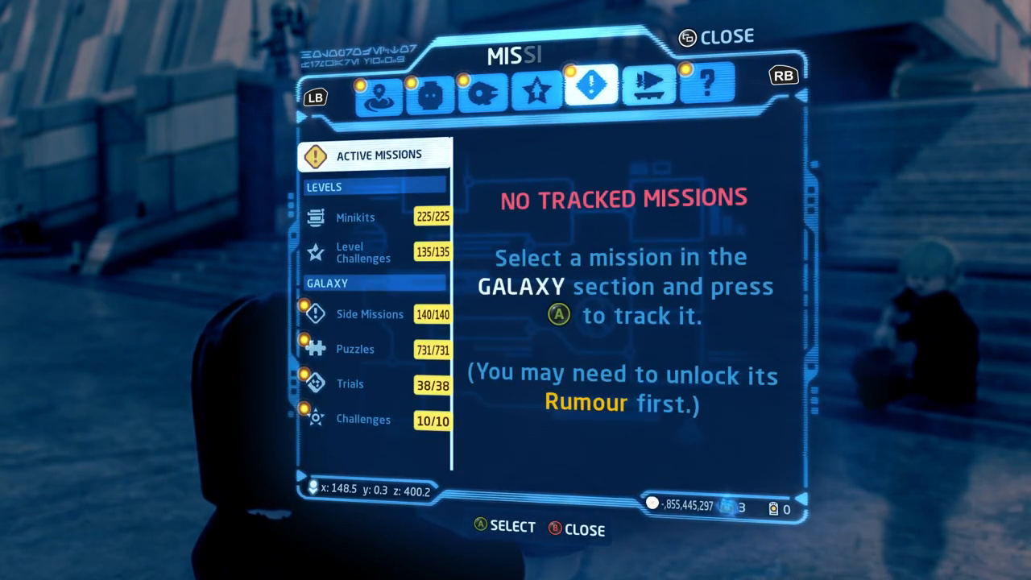
left_click(641, 95)
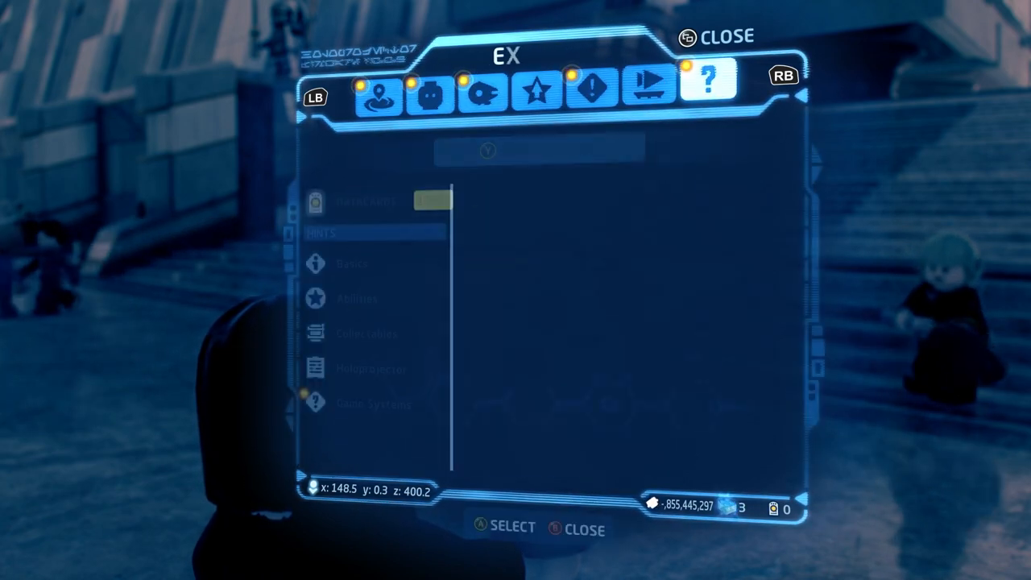
left_click(429, 95)
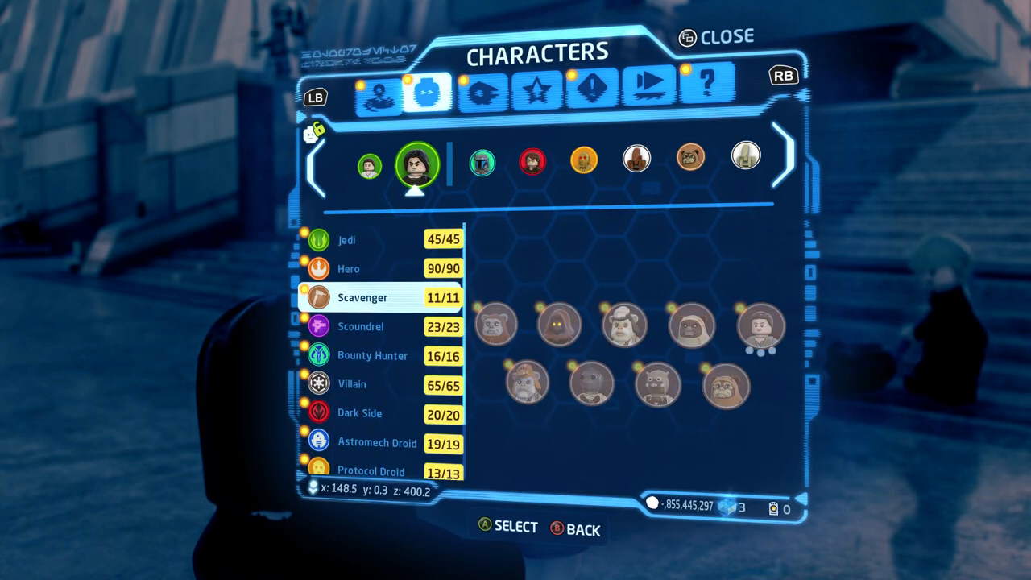
left_click(477, 97)
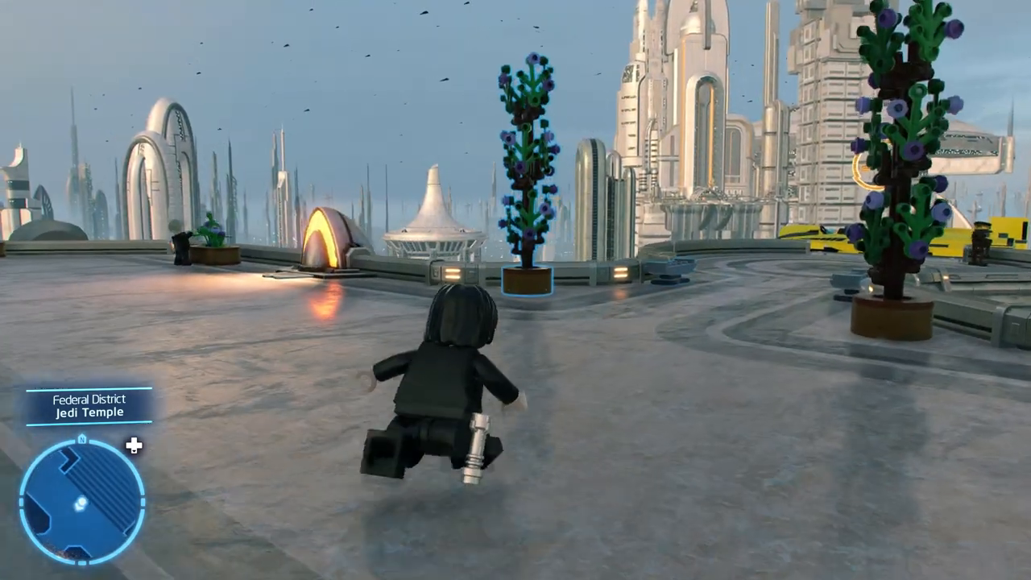
key("alt+tab")
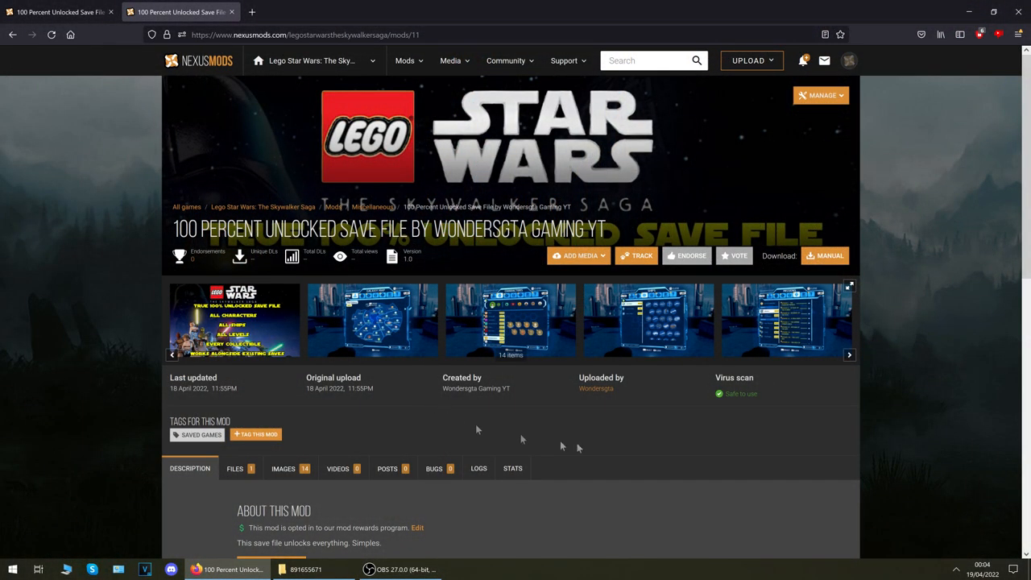
mouse_move(870, 190)
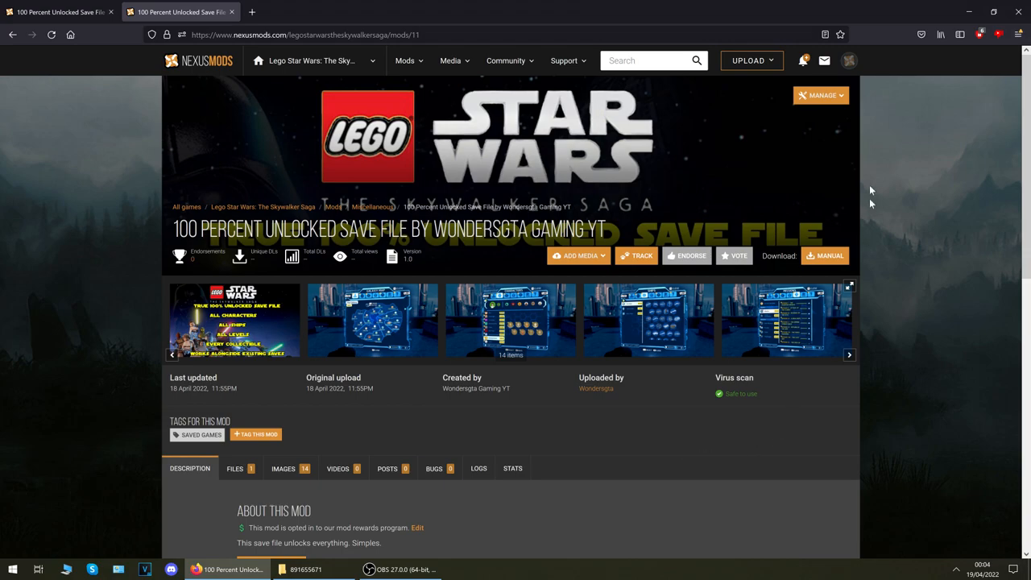
mouse_move(925, 251)
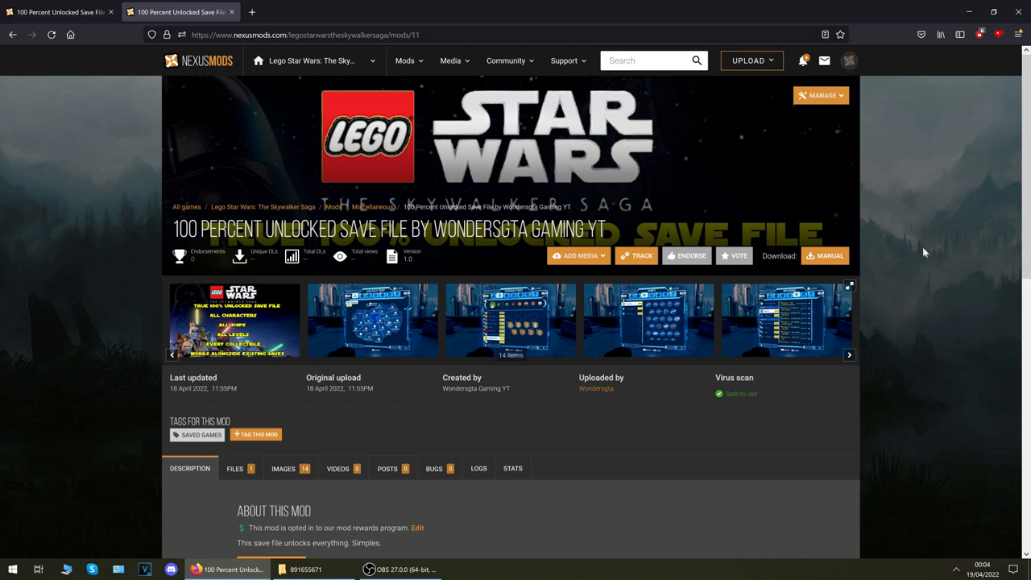
mouse_move(945, 280)
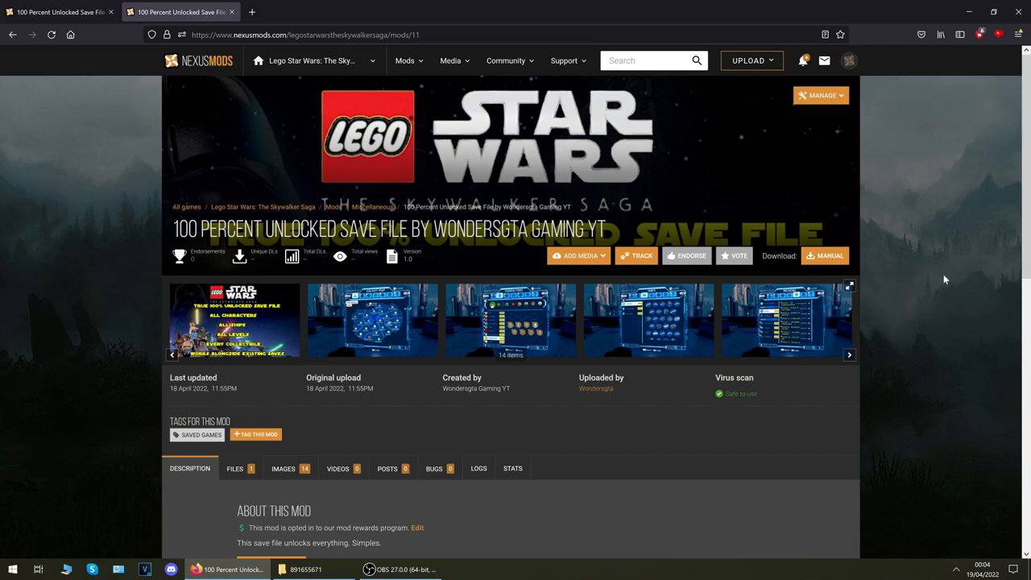
mouse_move(945, 296)
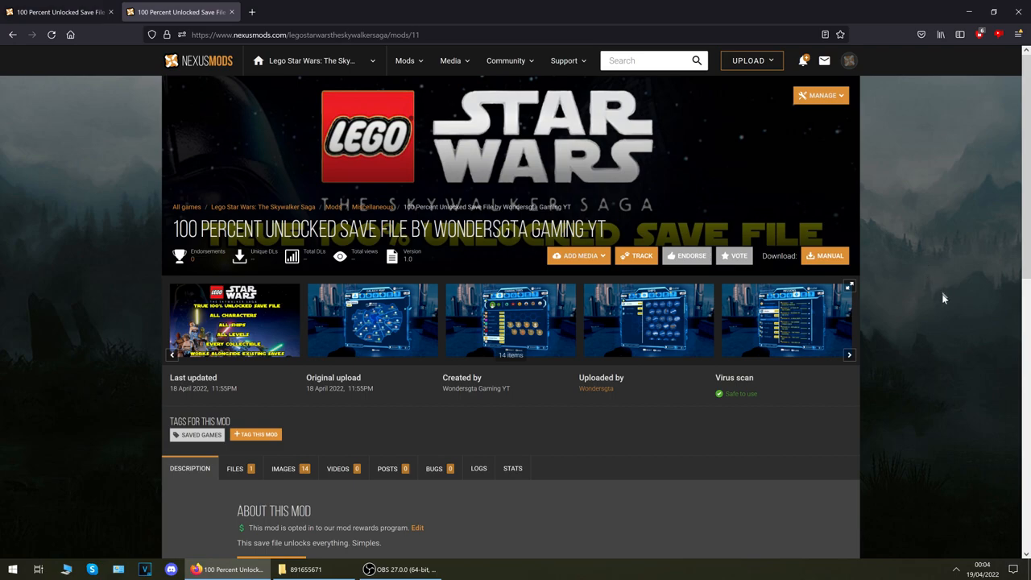
mouse_move(921, 358)
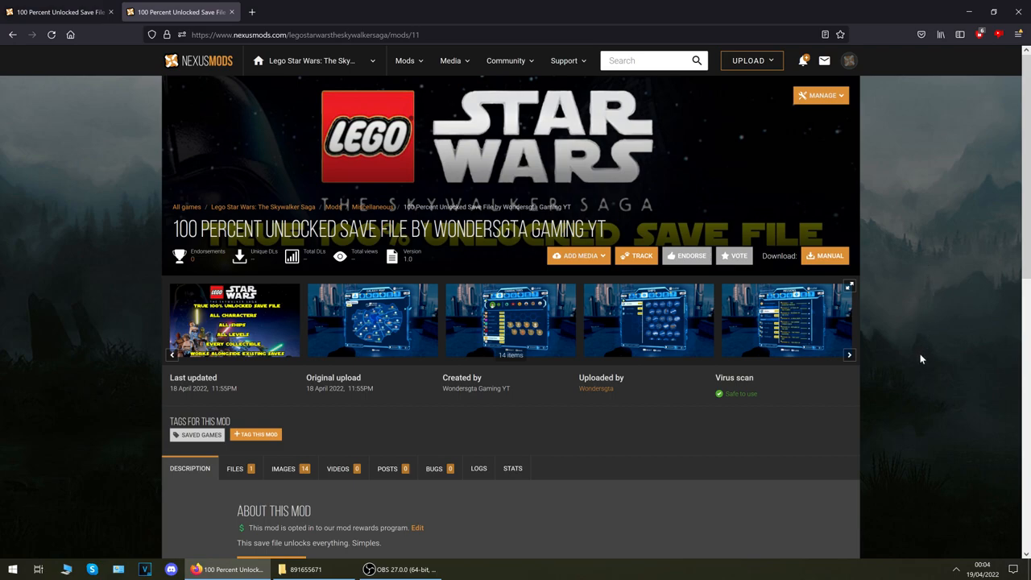
scroll("down", 3)
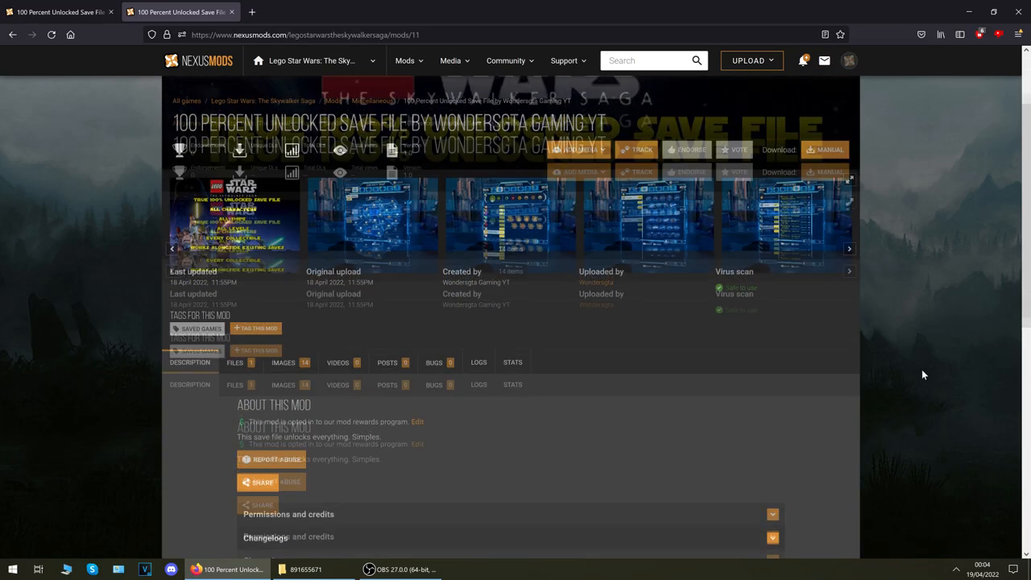
scroll("up", 3)
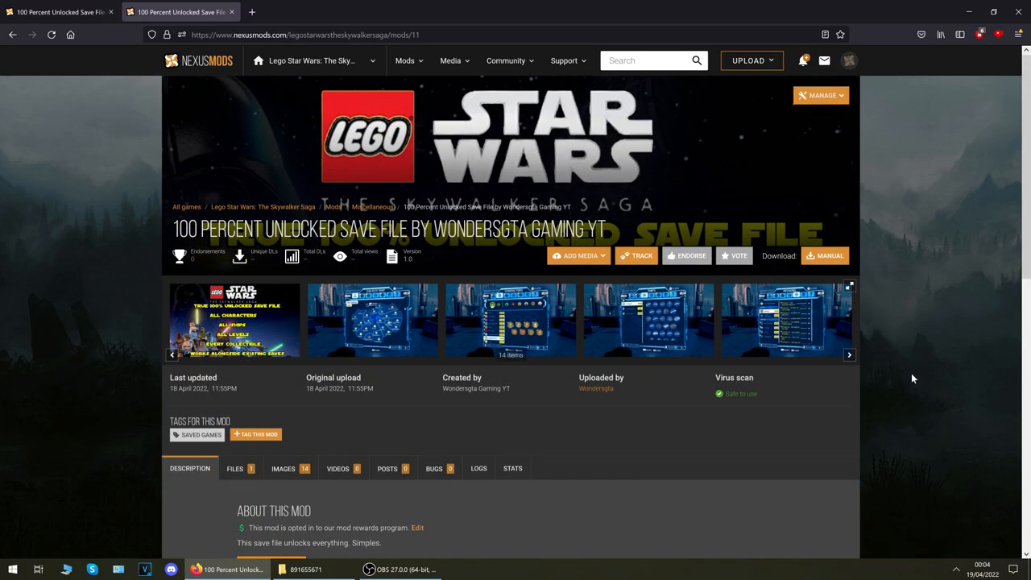
mouse_move(897, 419)
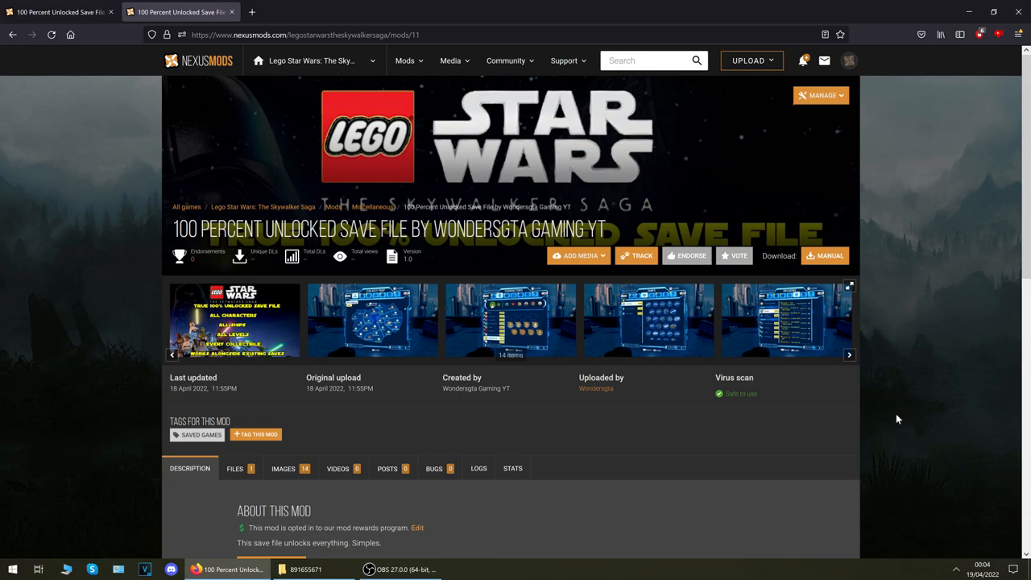
mouse_move(390, 413)
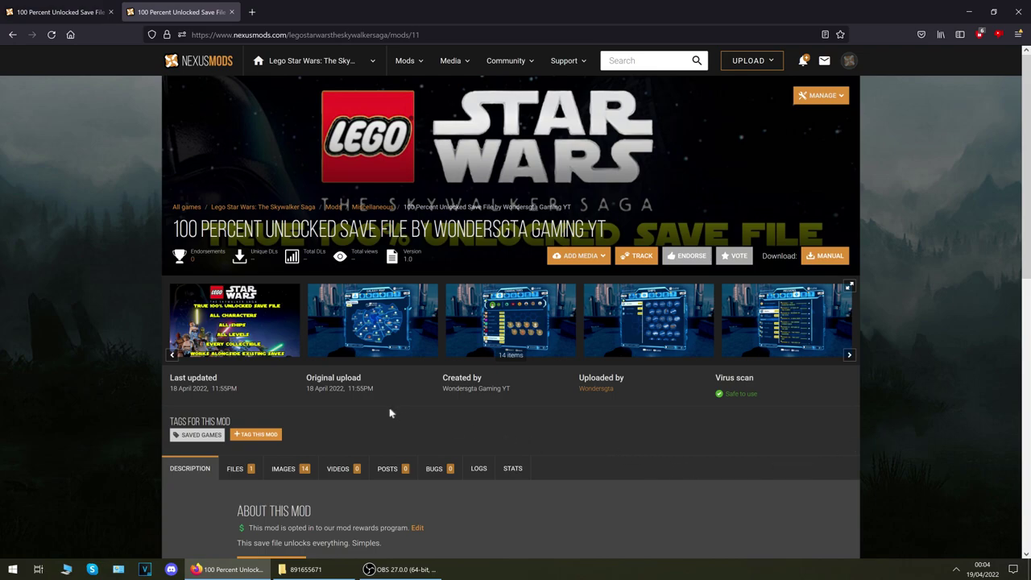
mouse_move(116, 455)
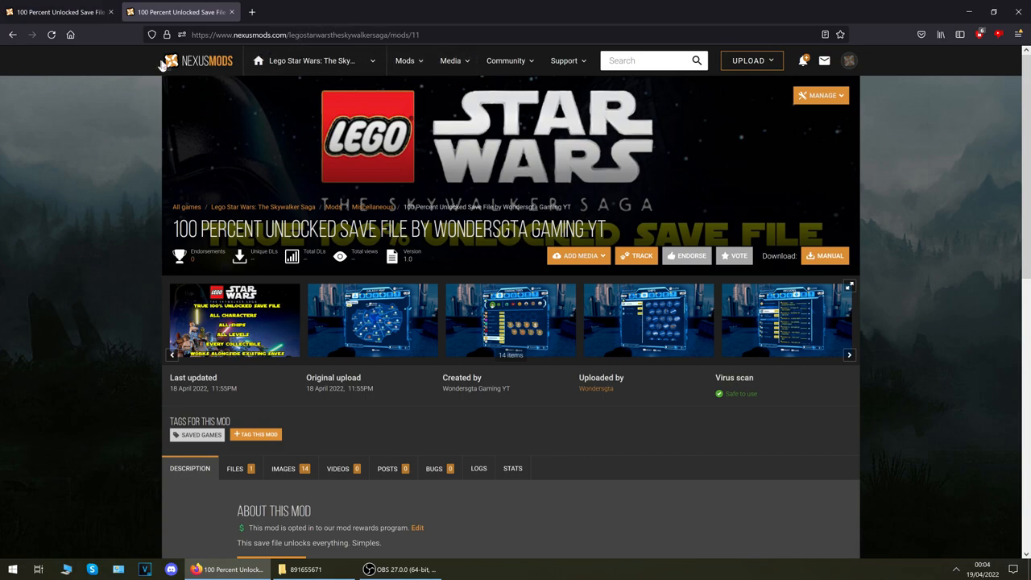
mouse_move(60, 356)
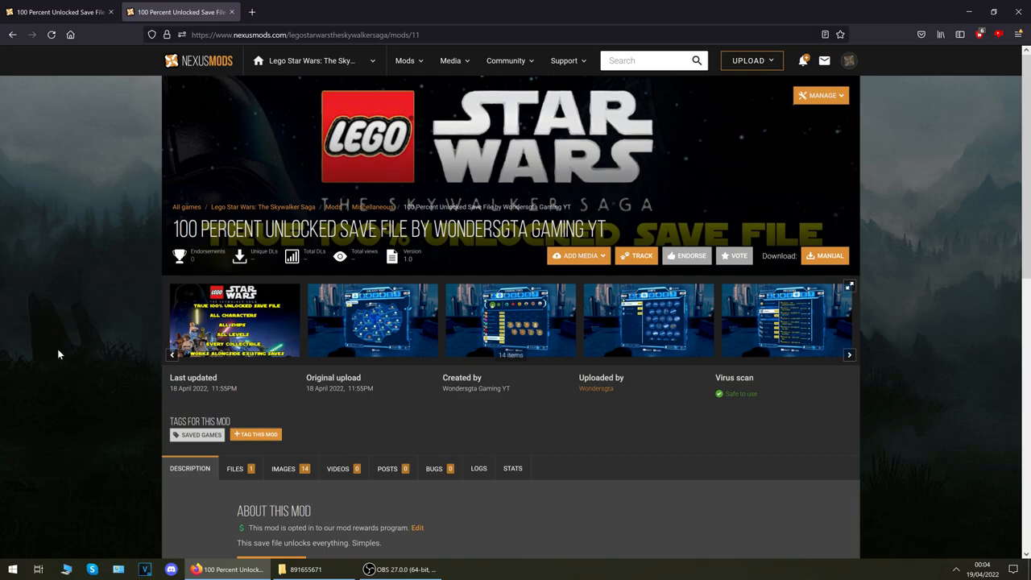
scroll("down", 3)
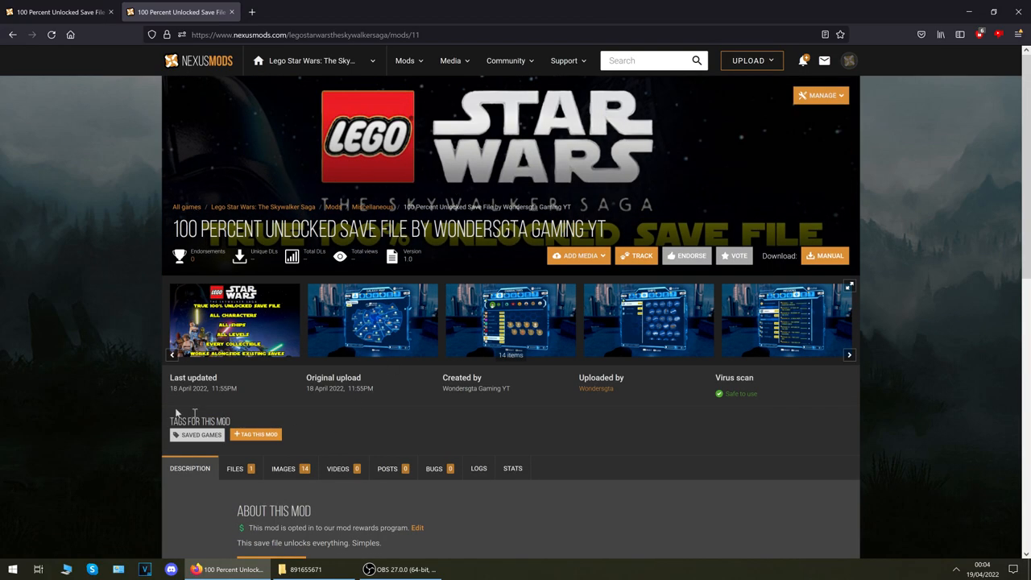
scroll("down", 3)
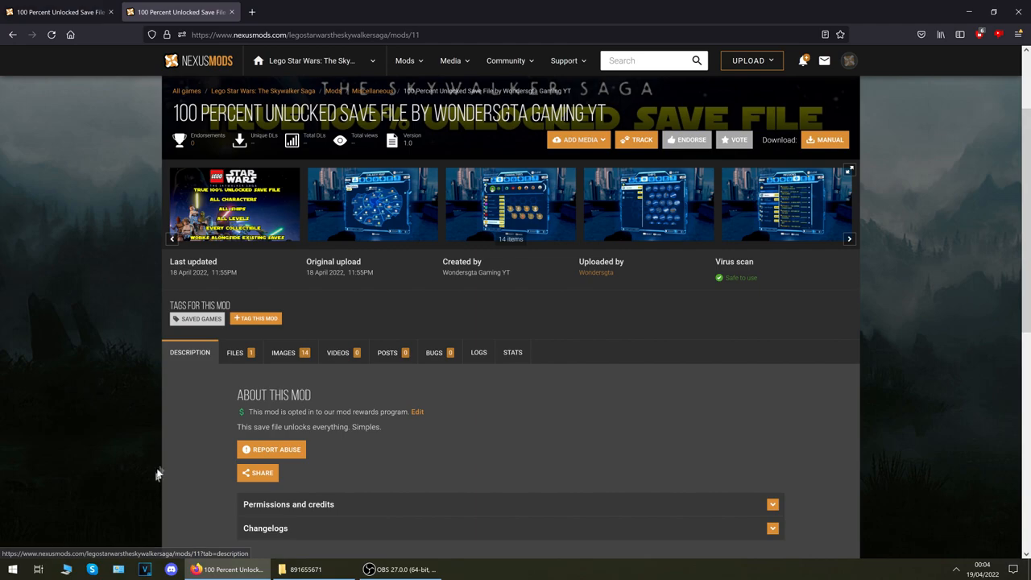
mouse_move(777, 283)
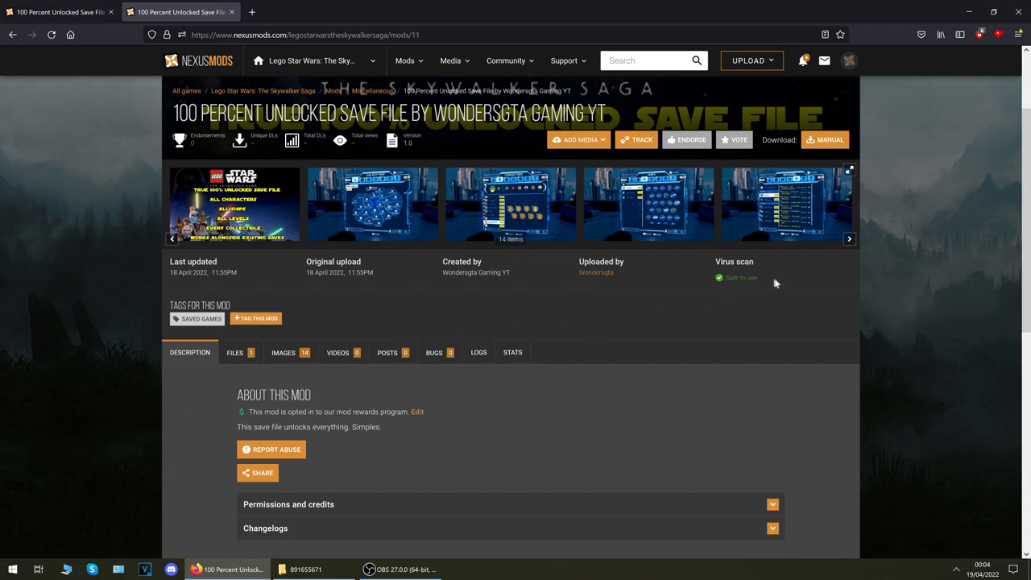
mouse_move(784, 284)
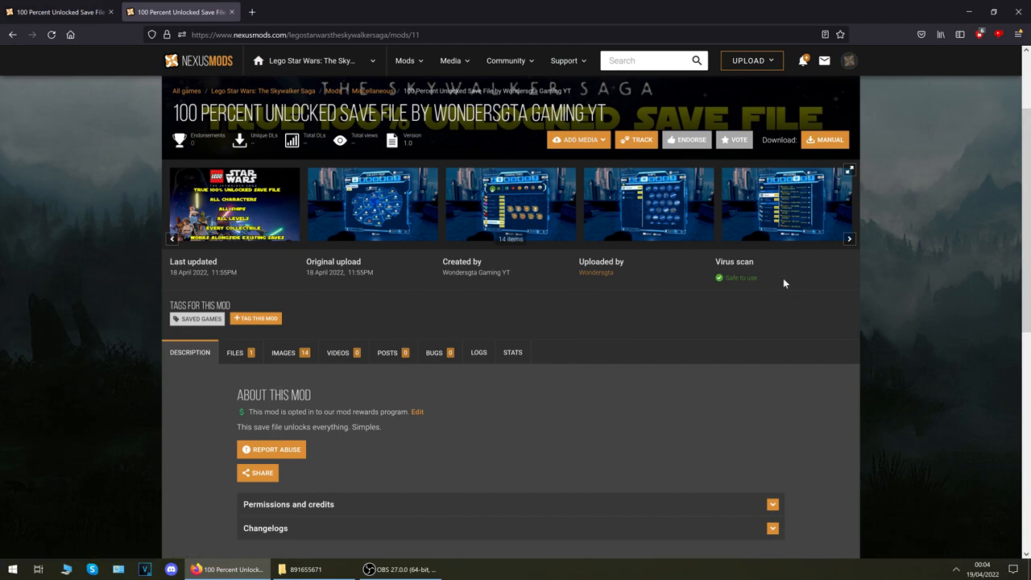
mouse_move(783, 296)
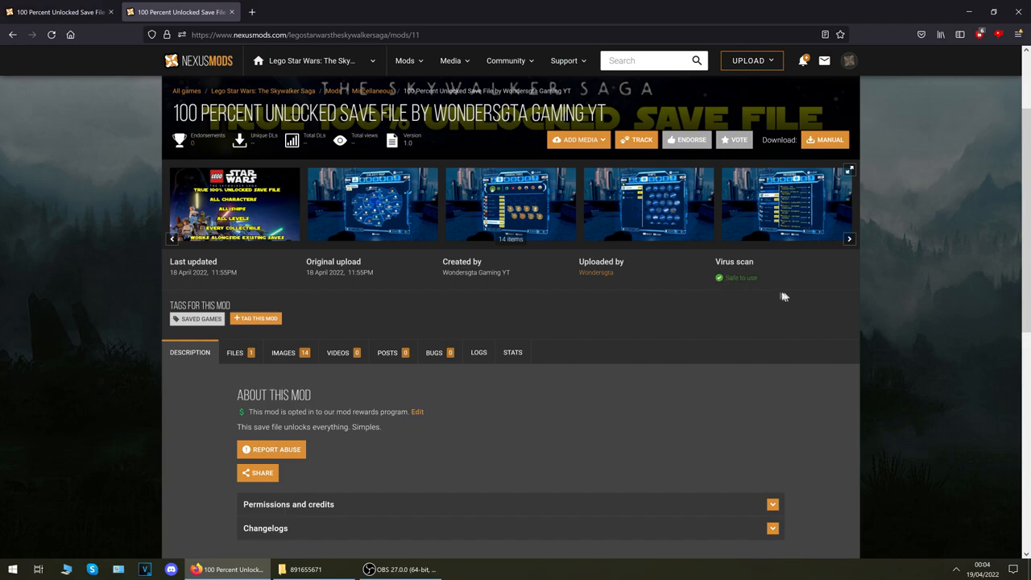
mouse_move(435, 351)
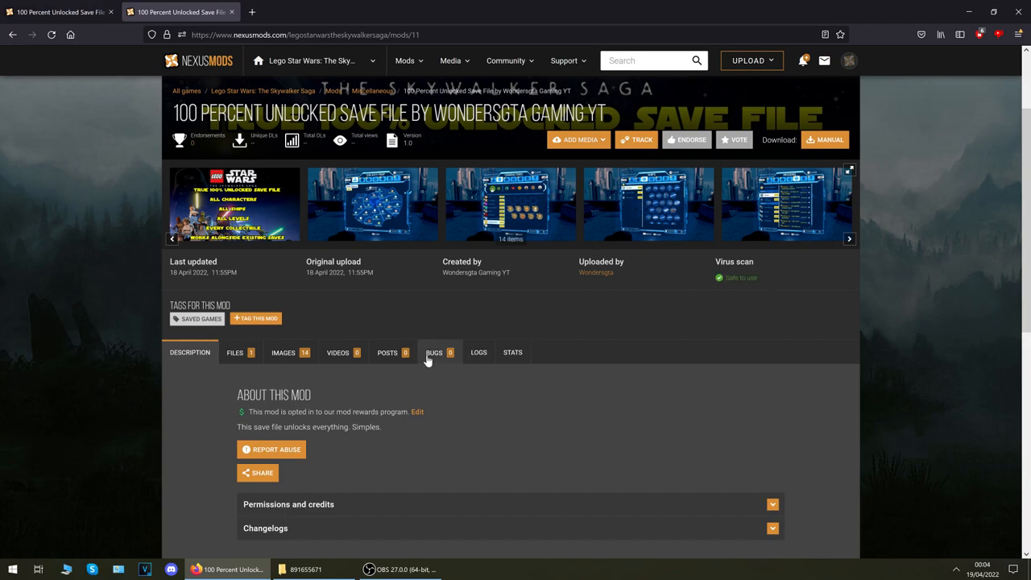
Start a manual download of the 100 Percent Save File from the mod's Files list
left_click(235, 351)
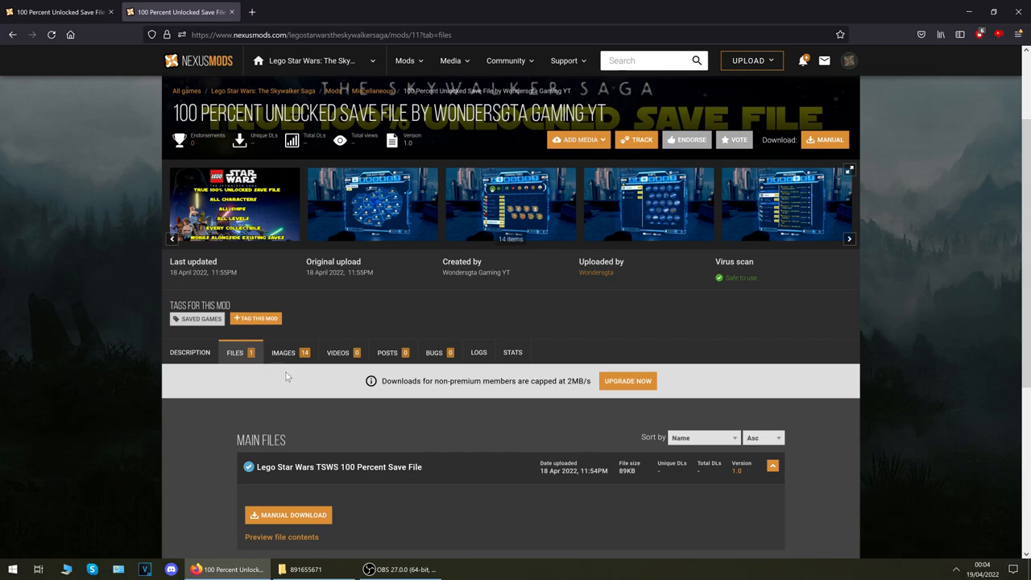
scroll("down", 3)
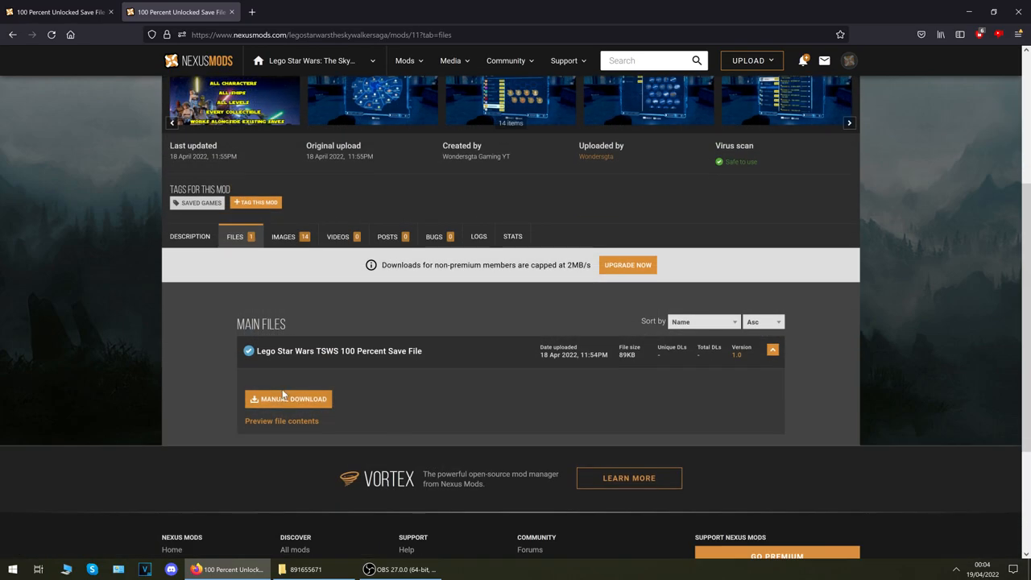
left_click(288, 398)
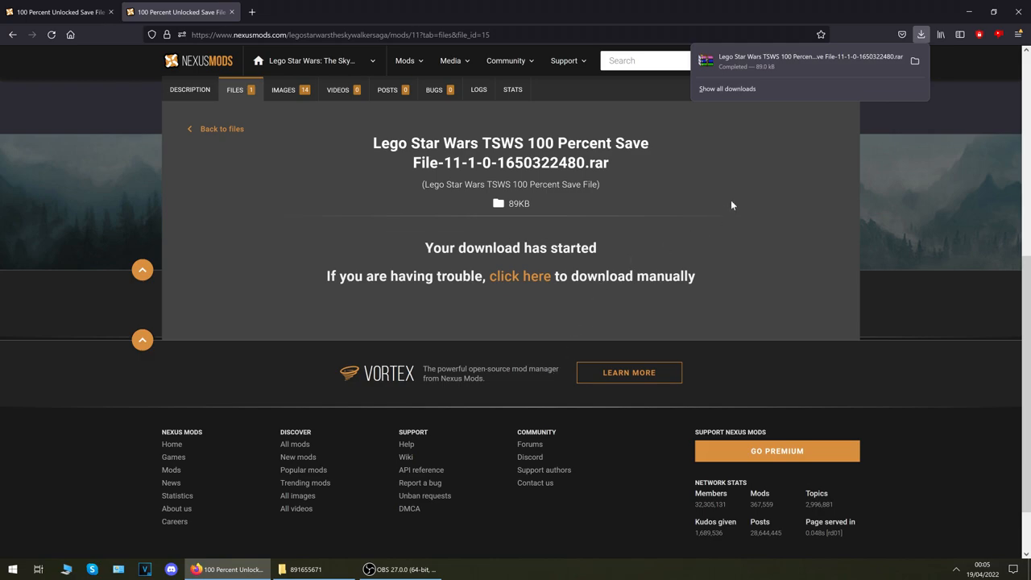
mouse_move(736, 203)
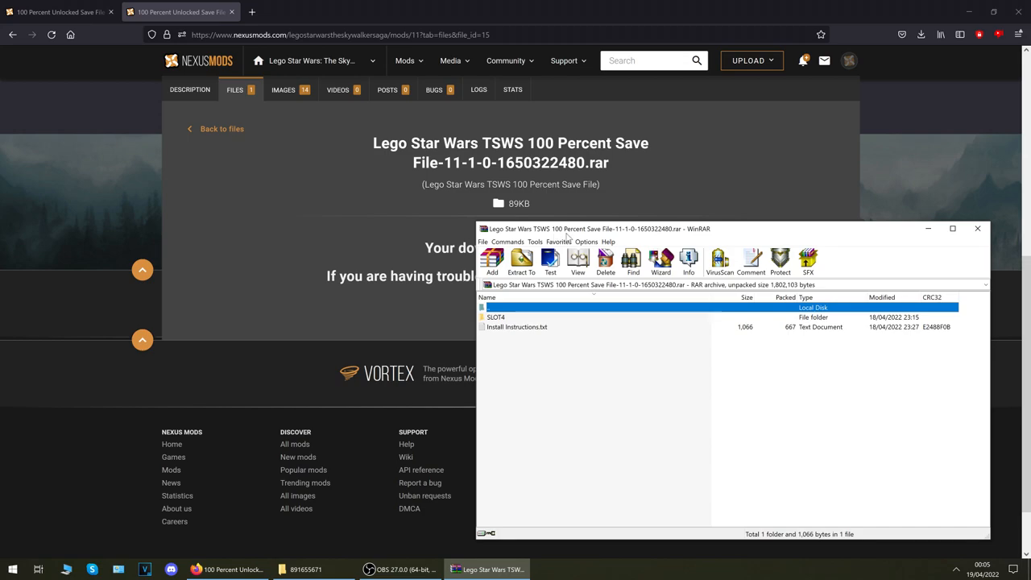
mouse_move(680, 237)
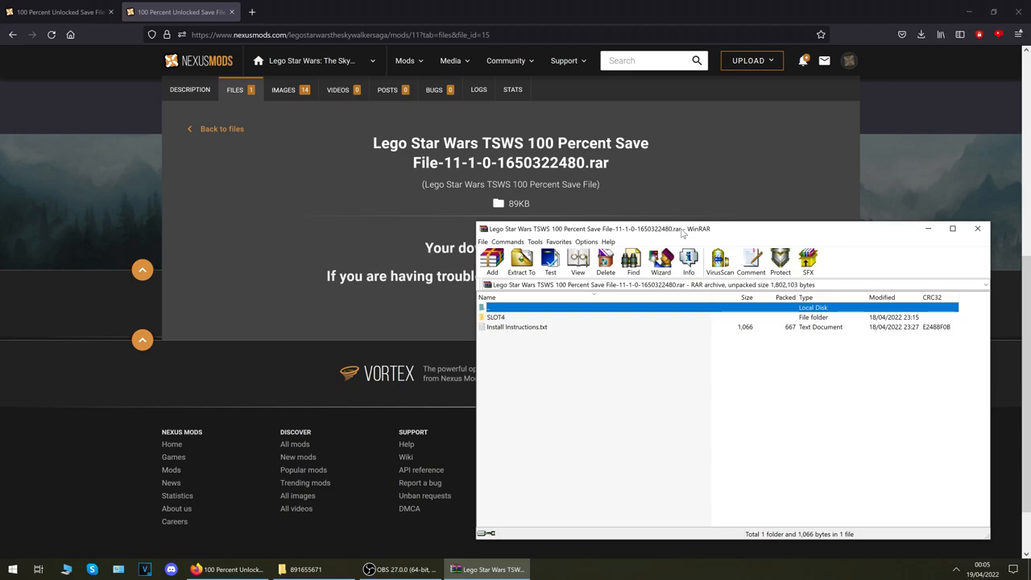
mouse_move(619, 357)
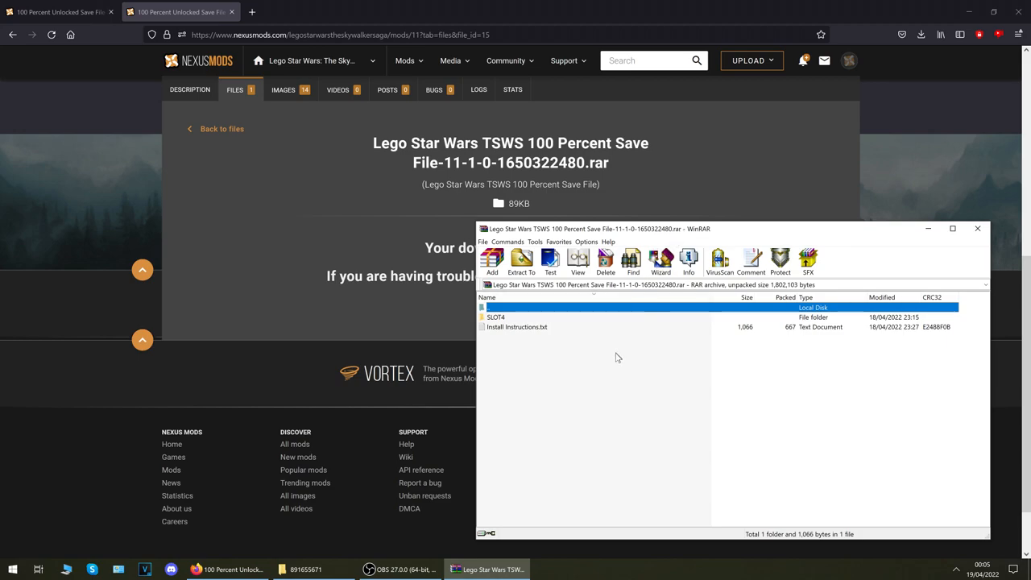
mouse_move(356, 448)
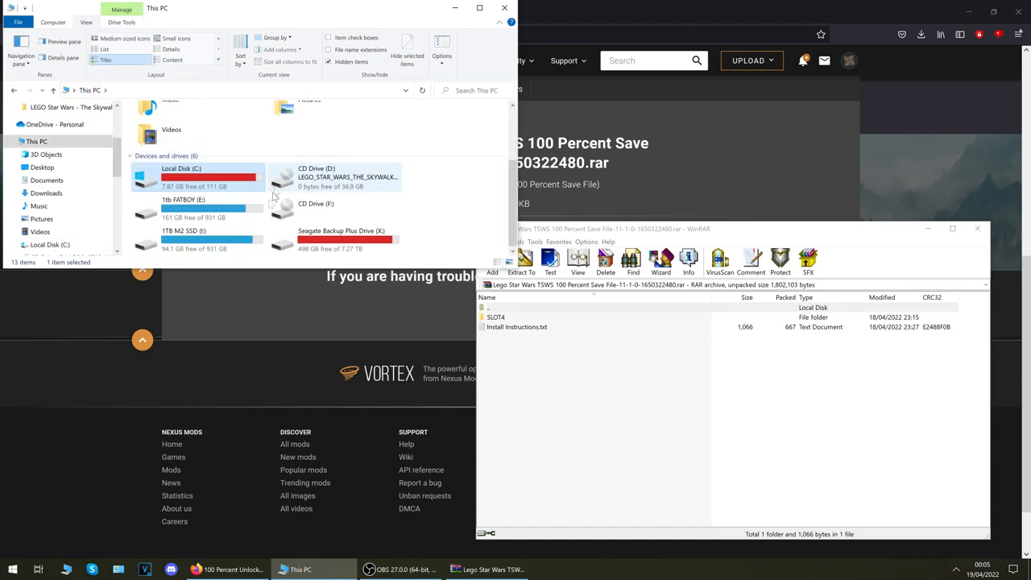
Reach the user profile folder under C:\Users with hidden items made visible
double_click(193, 177)
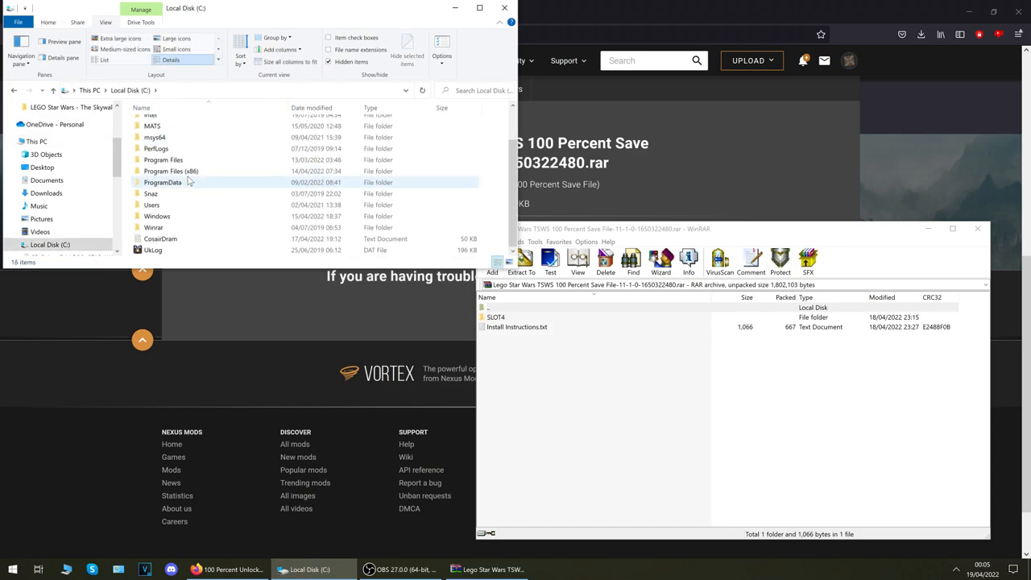
double_click(151, 205)
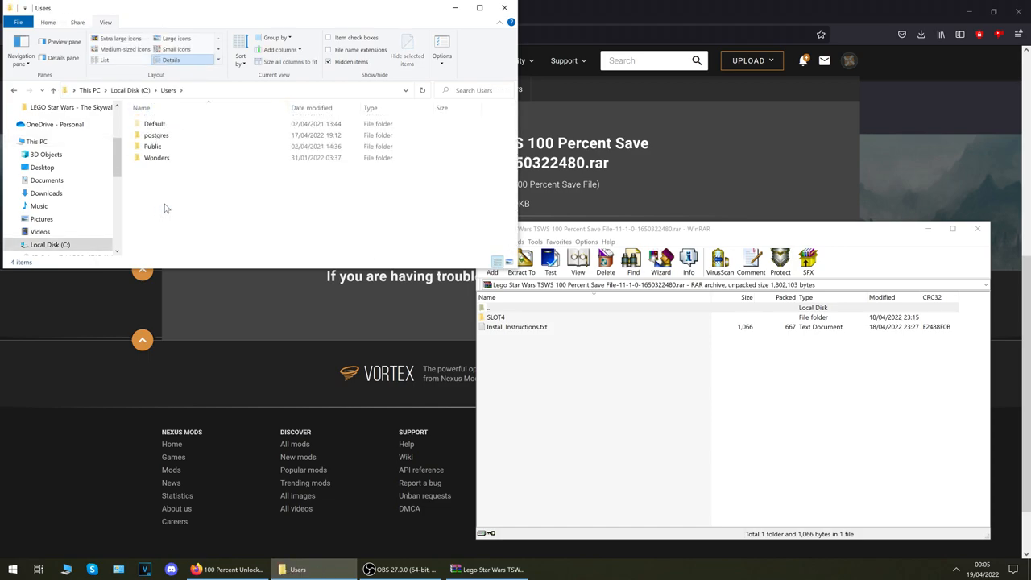
double_click(156, 158)
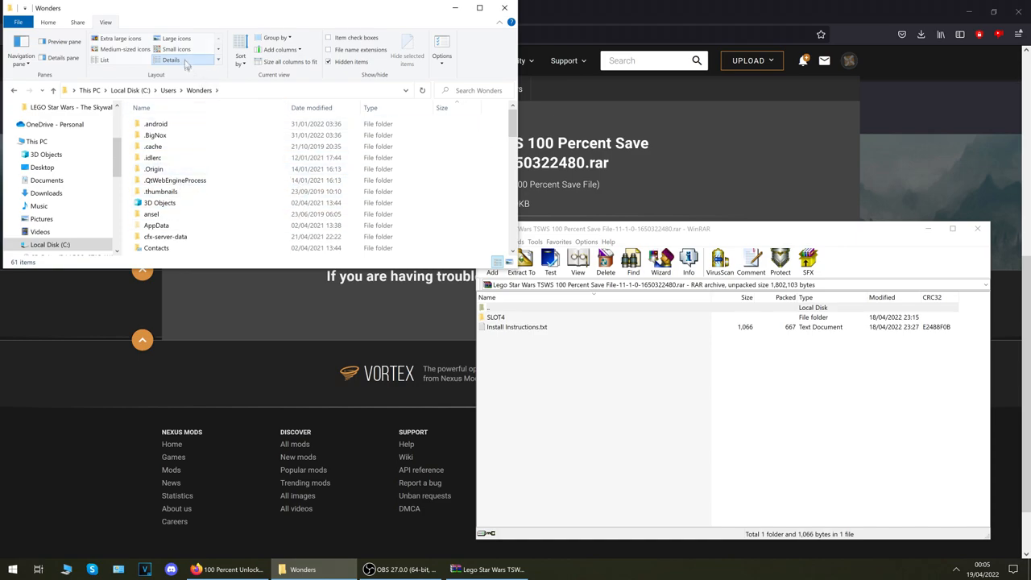
left_click(63, 26)
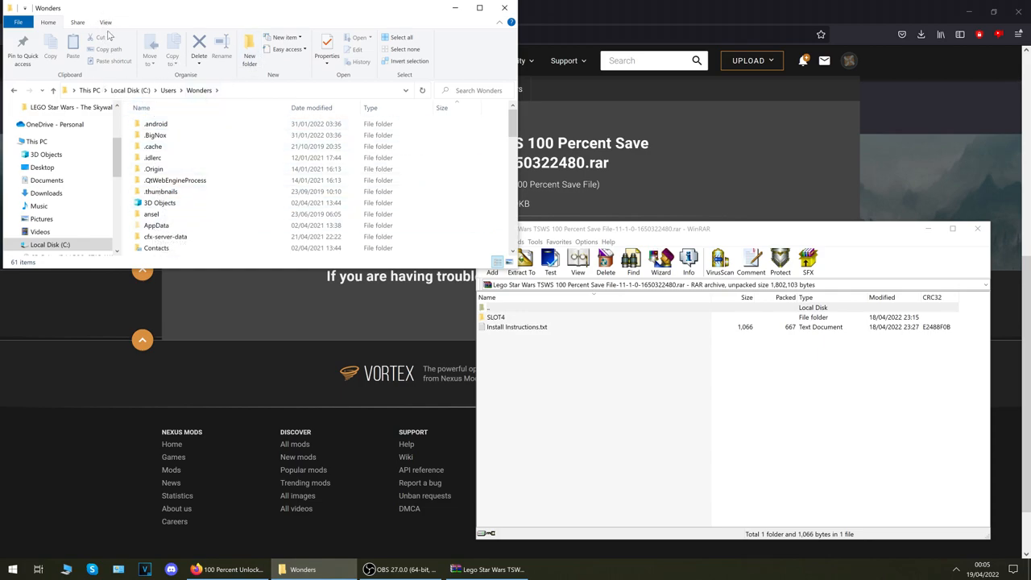
left_click(100, 23)
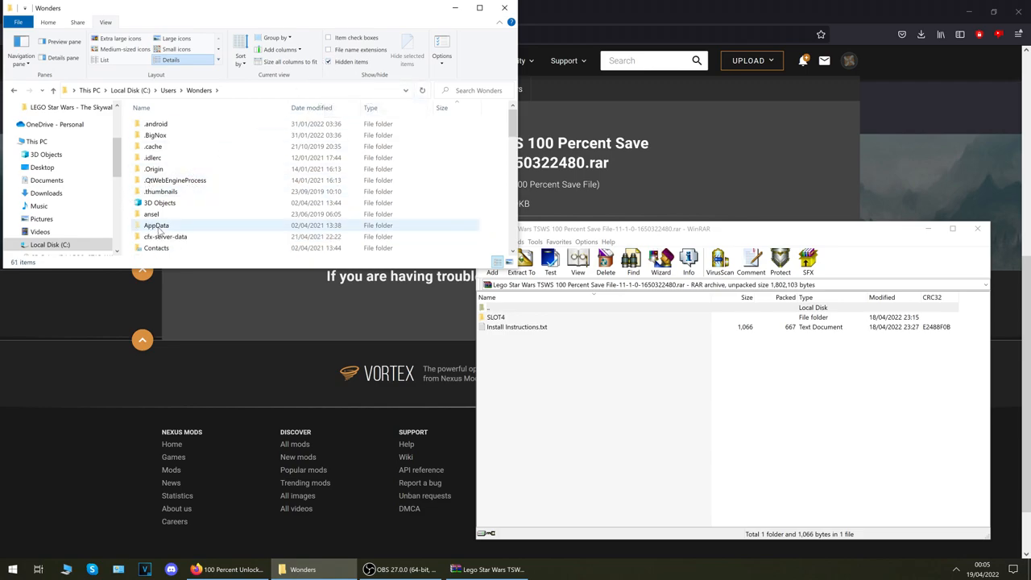
Go into AppData > Roaming > Warner Bros. Interactive Entertainment
left_click(156, 225)
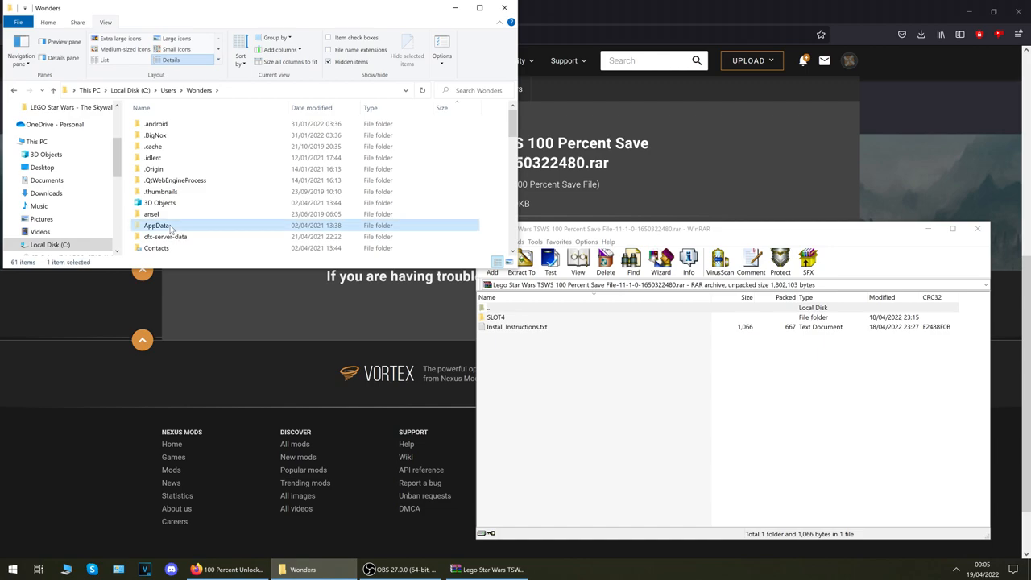
double_click(158, 225)
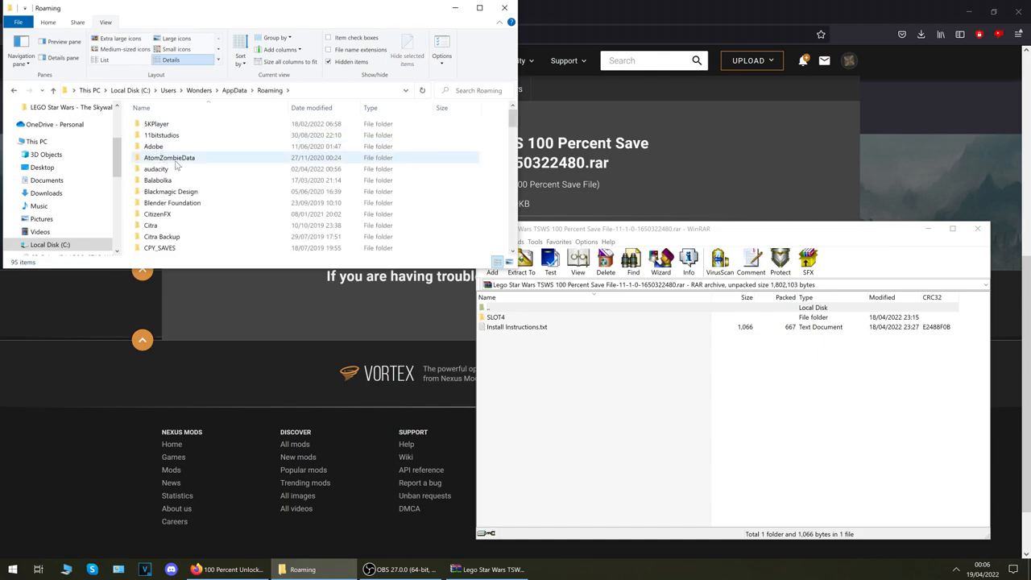
scroll("down", 3)
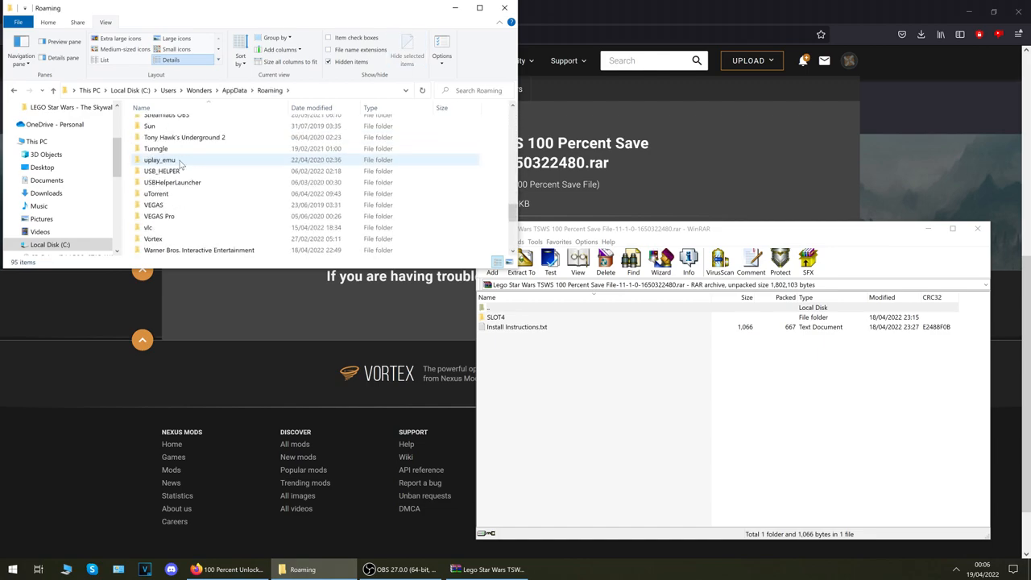
double_click(199, 249)
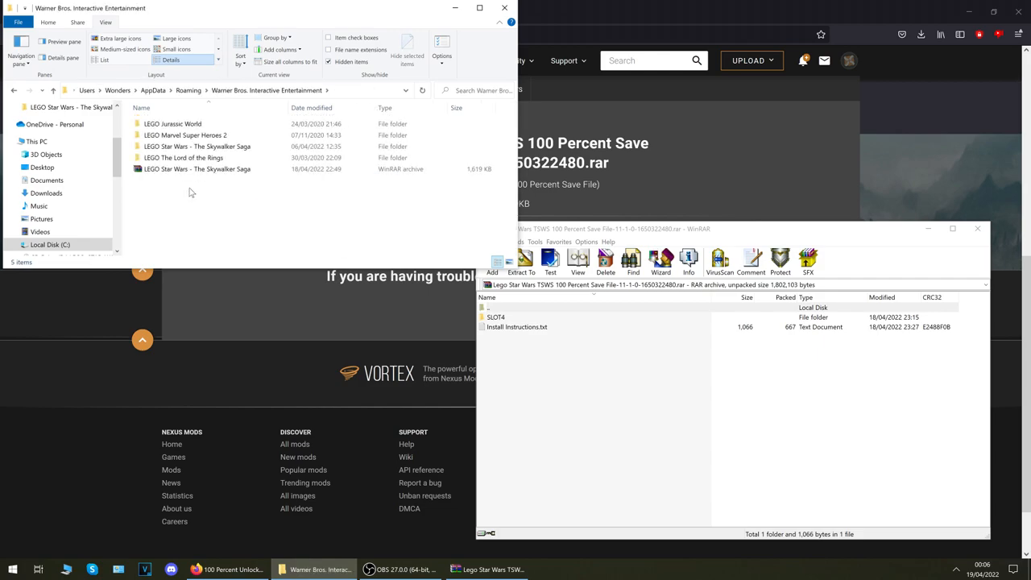
mouse_move(197, 147)
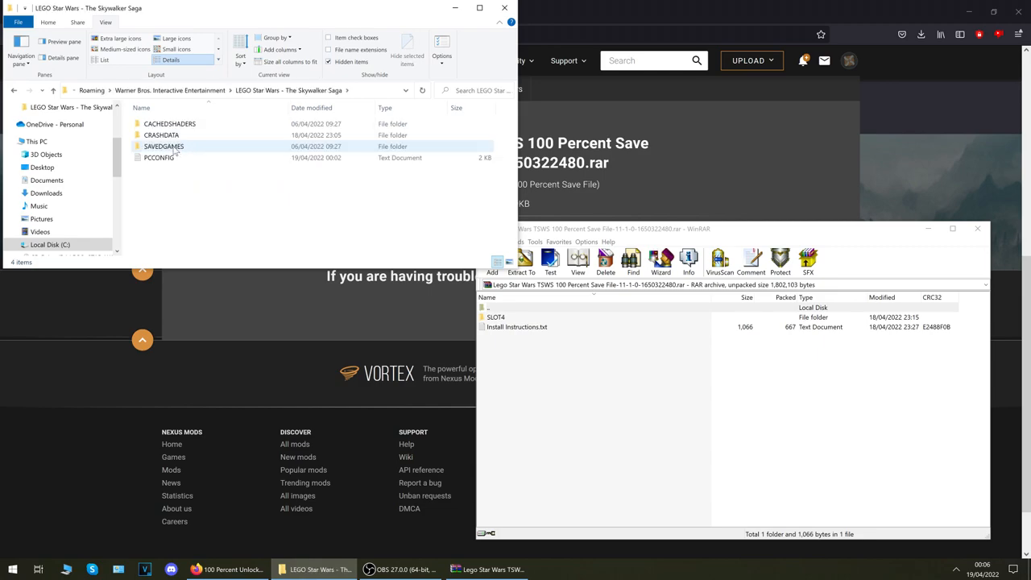
Continue into SAVEDGAMES > STEAM > the numbered account folder and select the old SLOT4
double_click(165, 145)
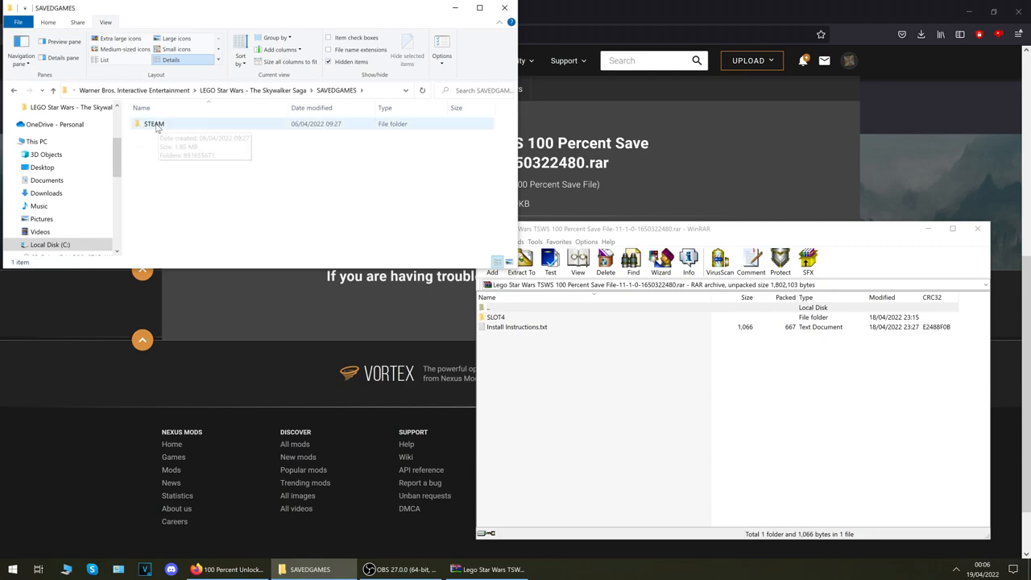
double_click(152, 122)
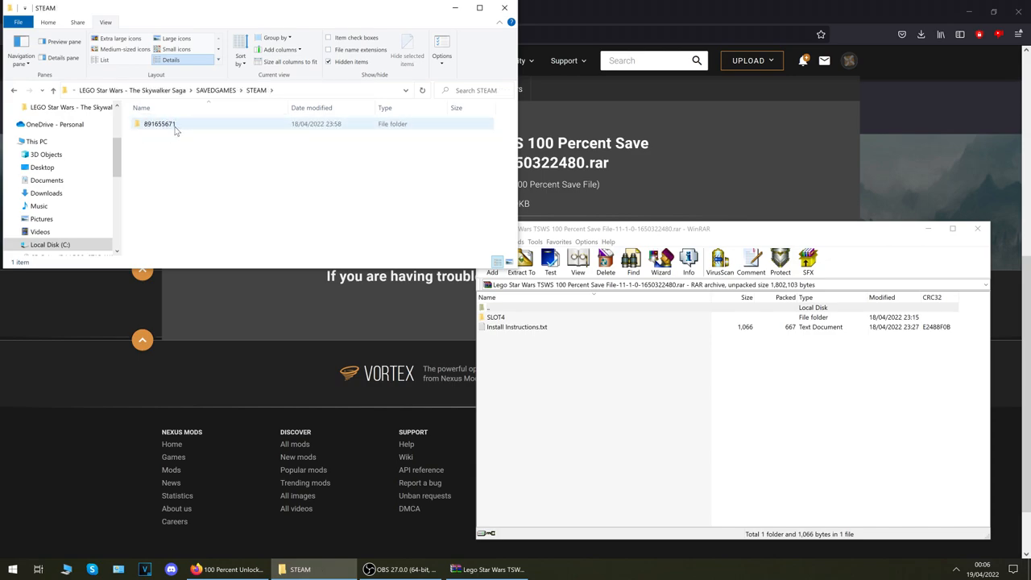
double_click(158, 124)
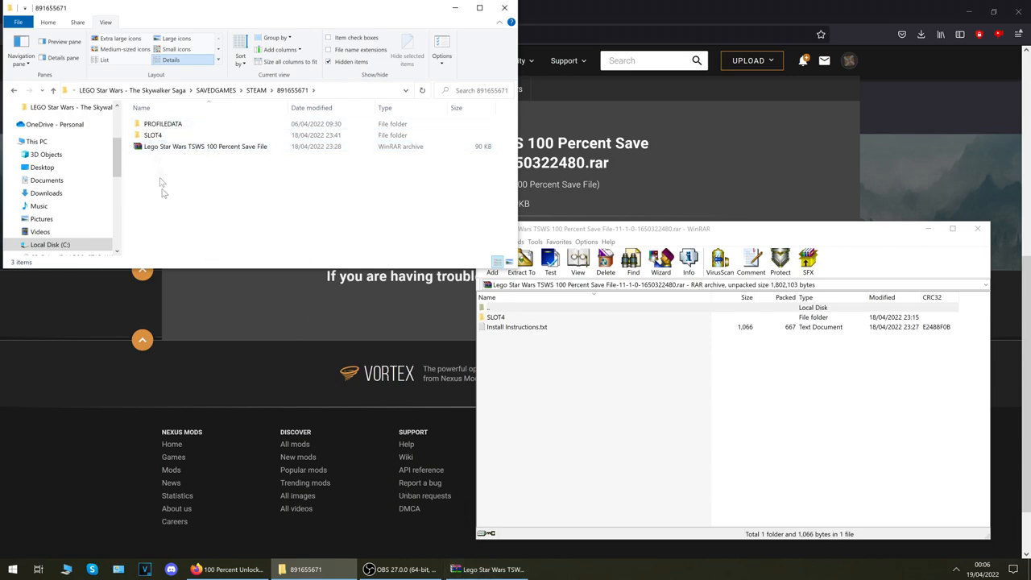
left_click(151, 135)
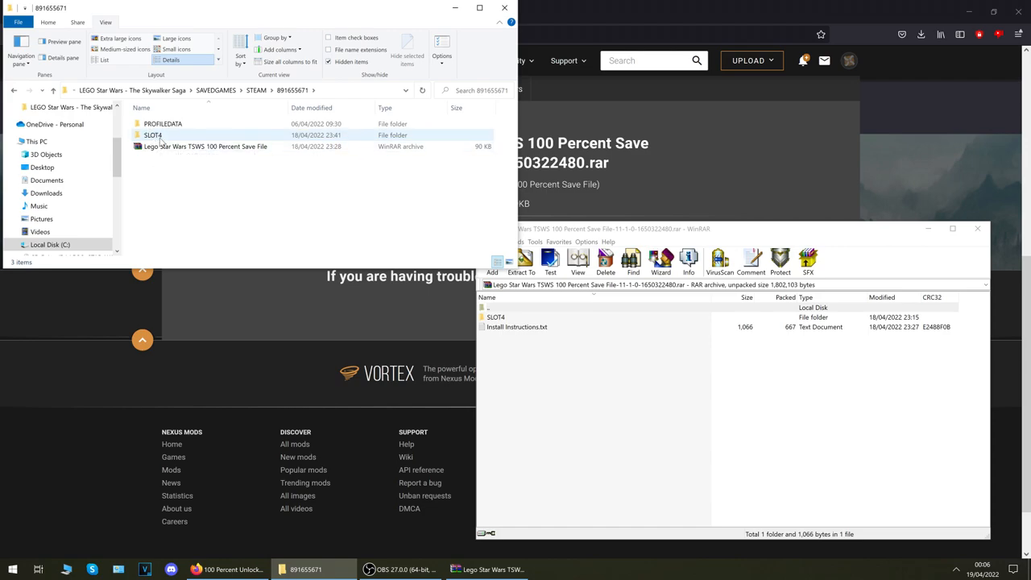
mouse_move(153, 137)
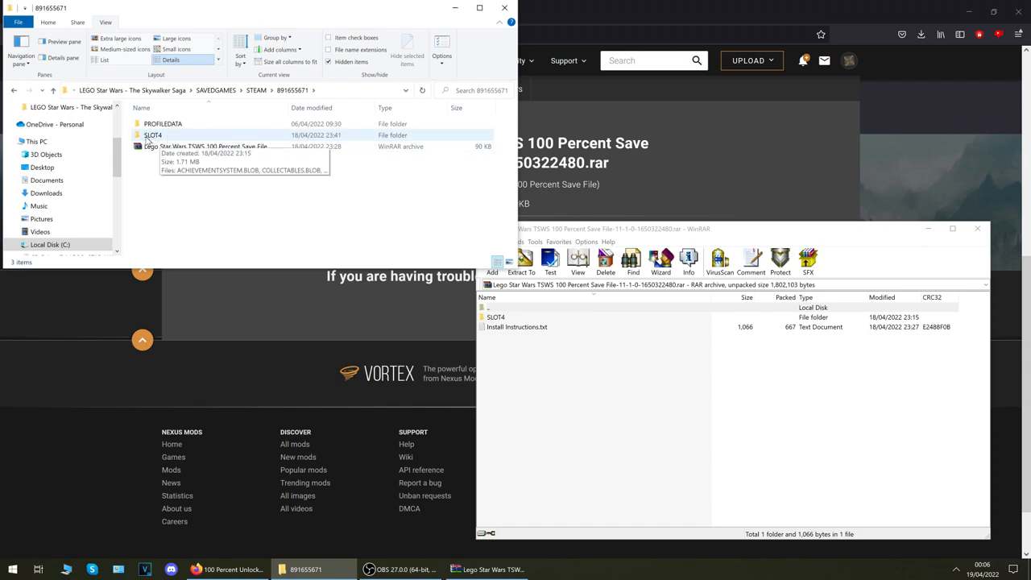
mouse_move(167, 140)
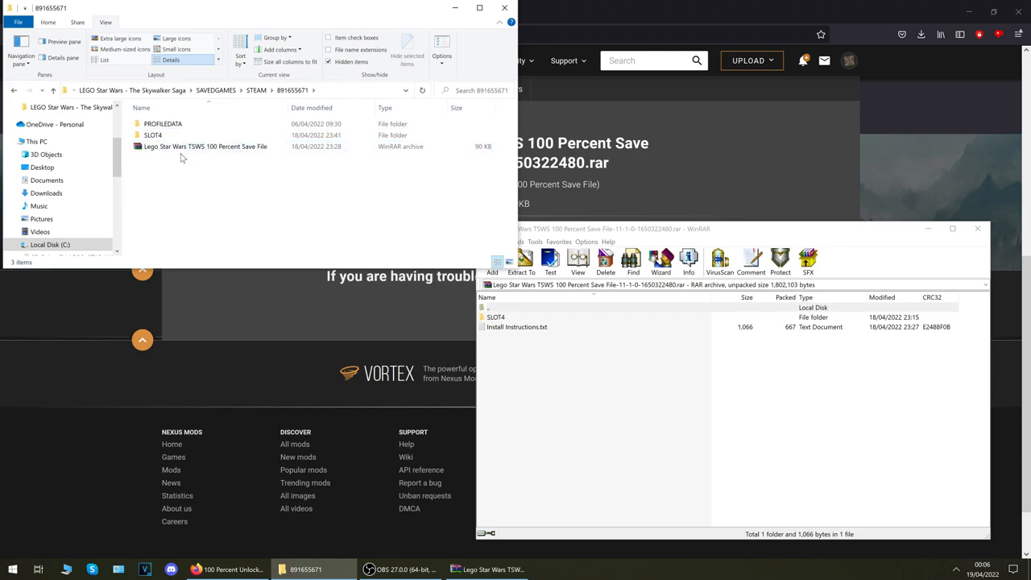
mouse_move(158, 149)
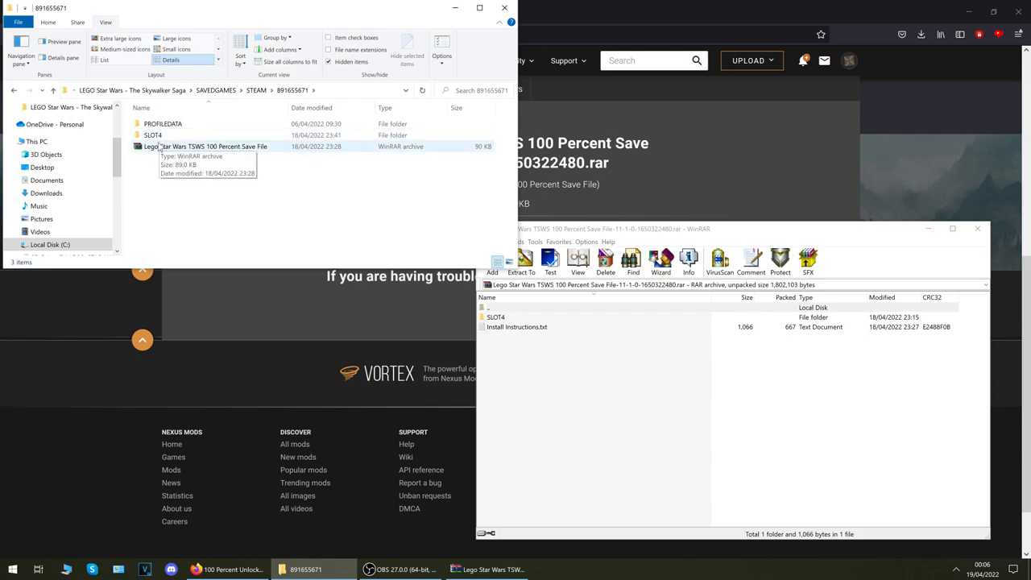
mouse_move(164, 176)
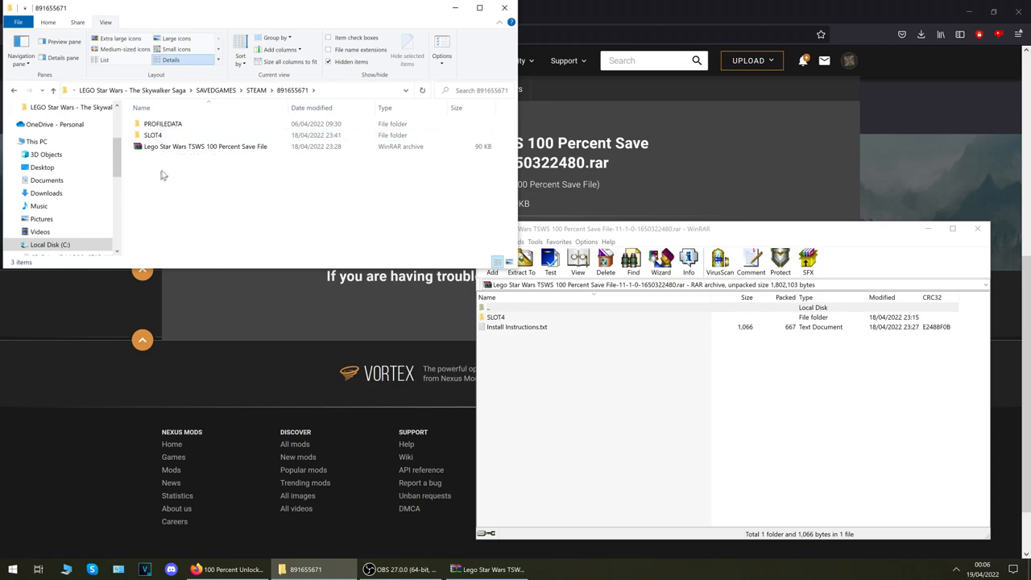
mouse_move(168, 181)
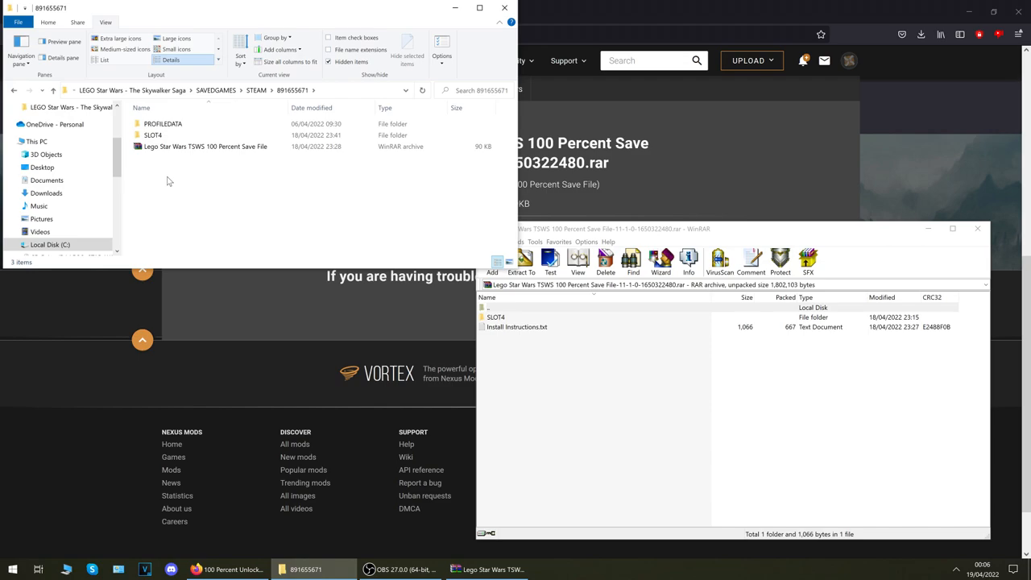
mouse_move(342, 522)
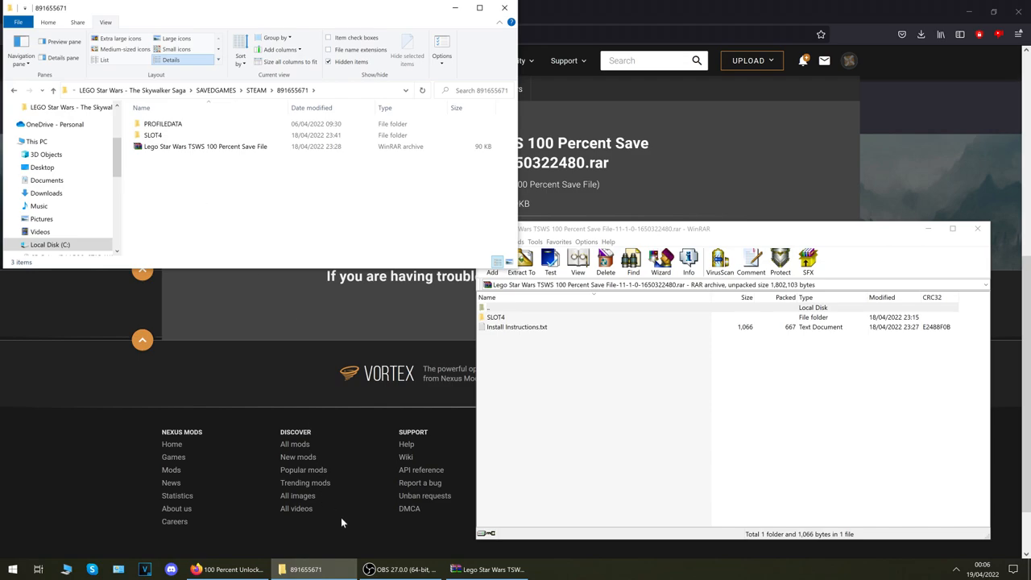
mouse_move(361, 535)
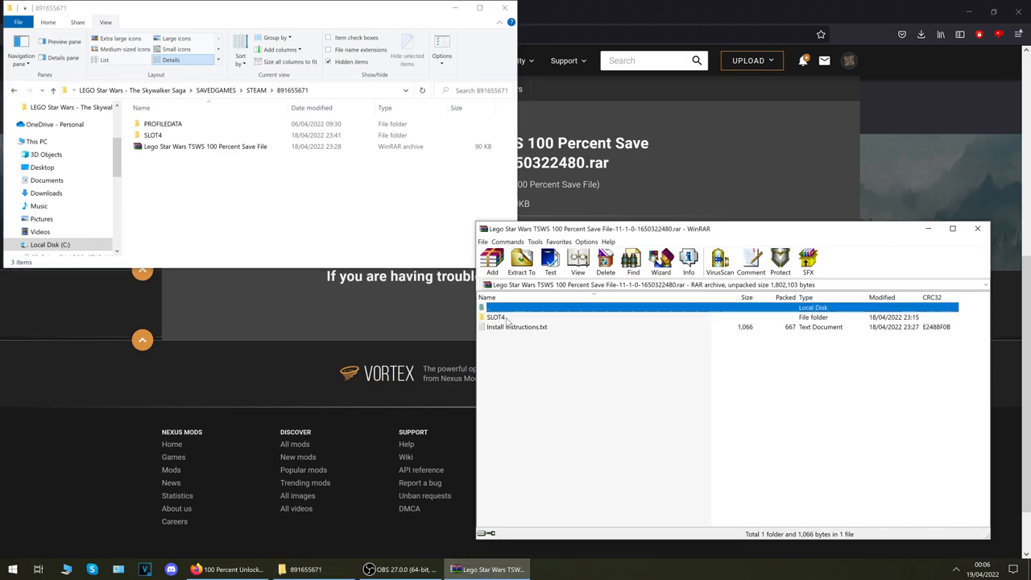
Read Install Instructions.txt from the archive in Notepad and close it
double_click(519, 326)
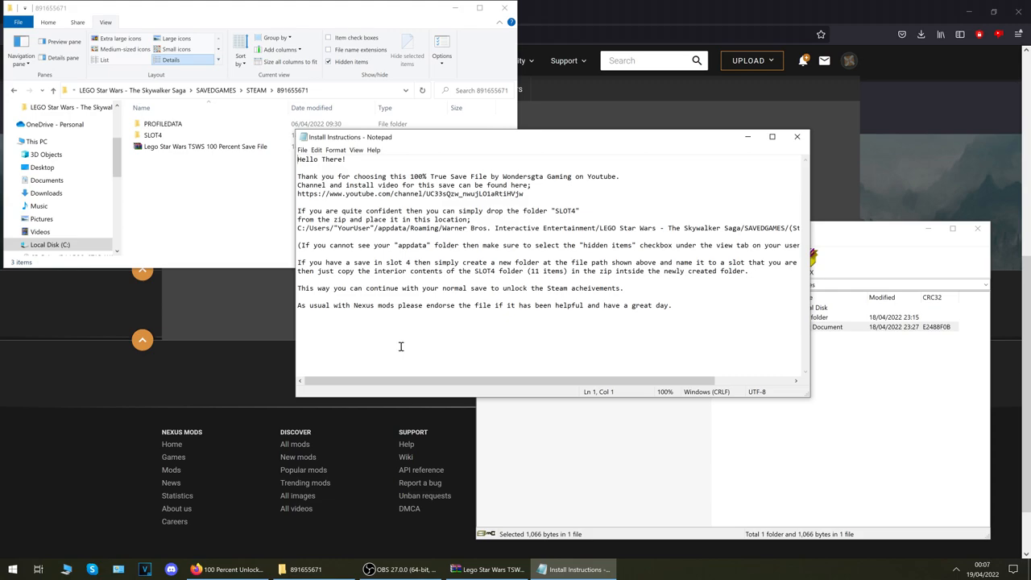
mouse_move(783, 155)
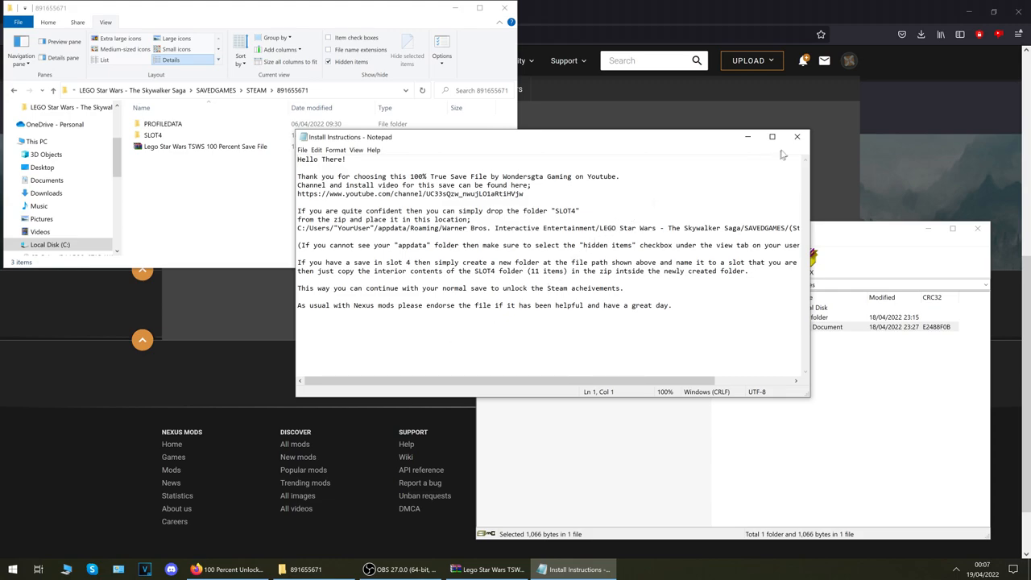
left_click(797, 135)
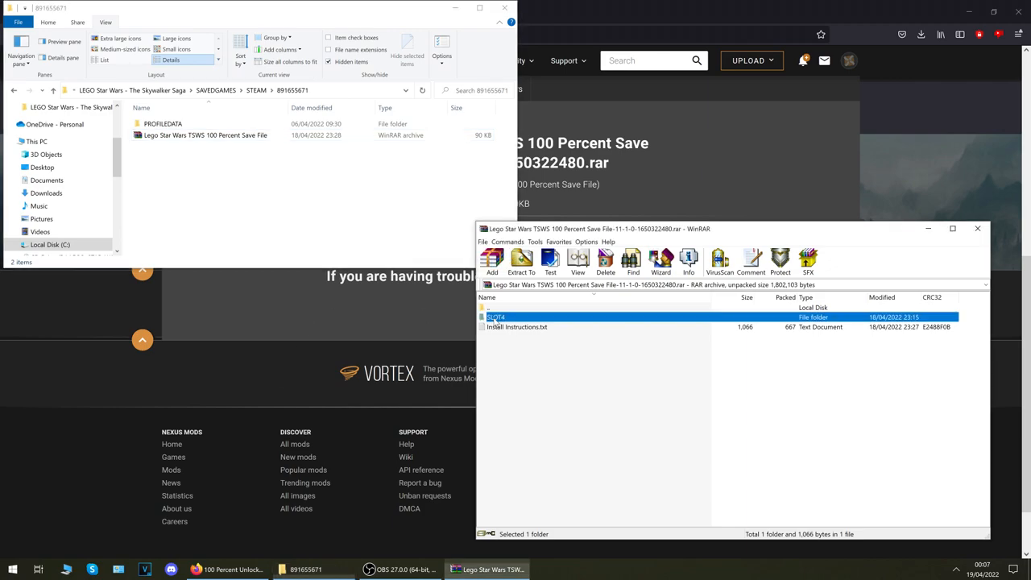
mouse_move(554, 322)
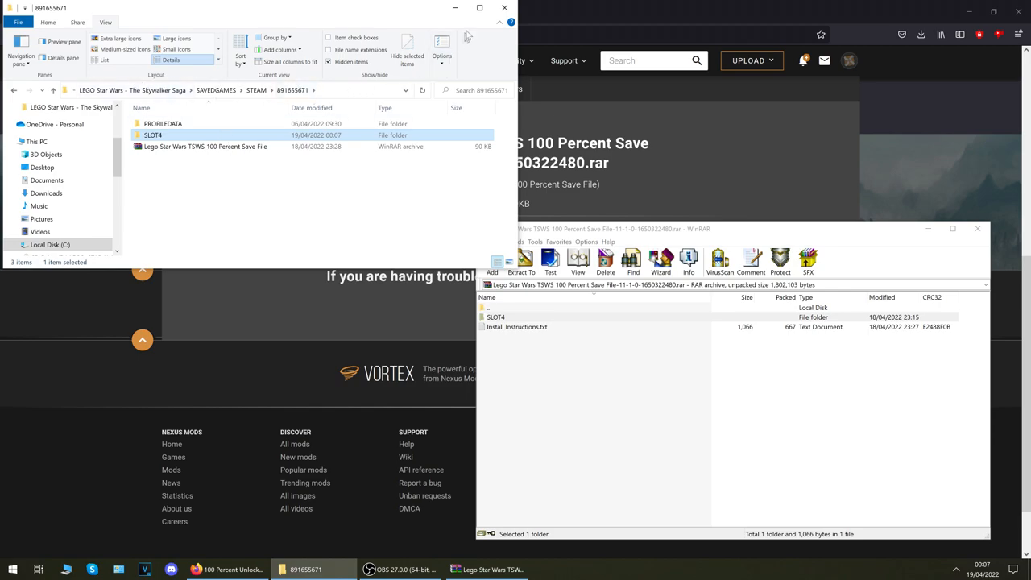
Maximize the save folder with the new SLOT4 in place and begin creating another folder
left_click(481, 9)
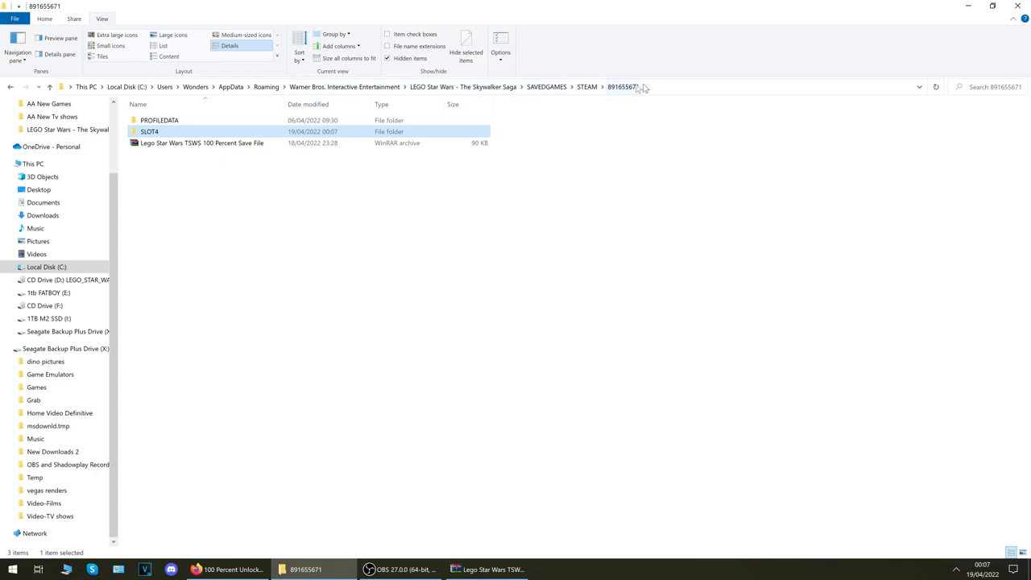
double_click(204, 141)
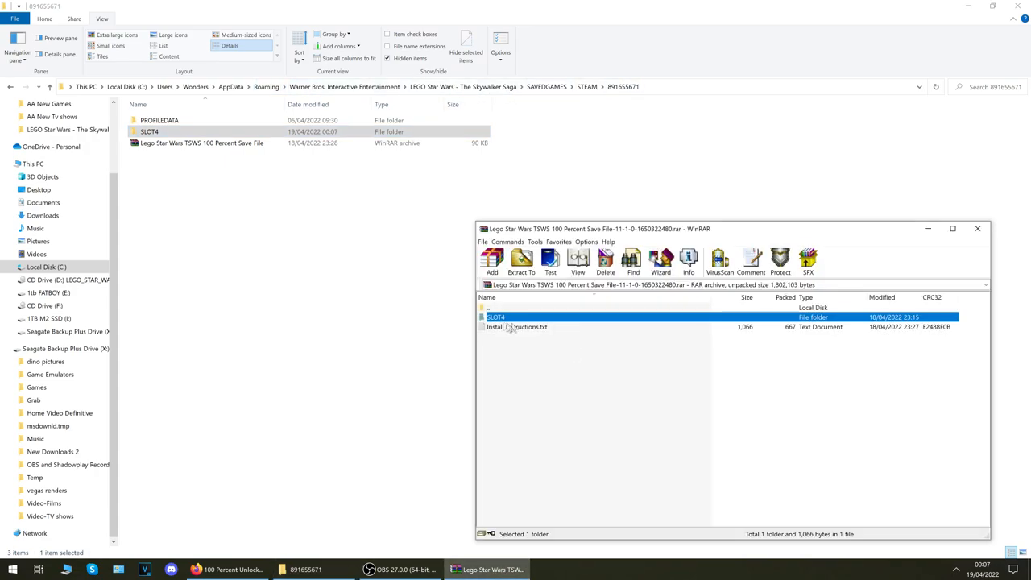
left_click(158, 132)
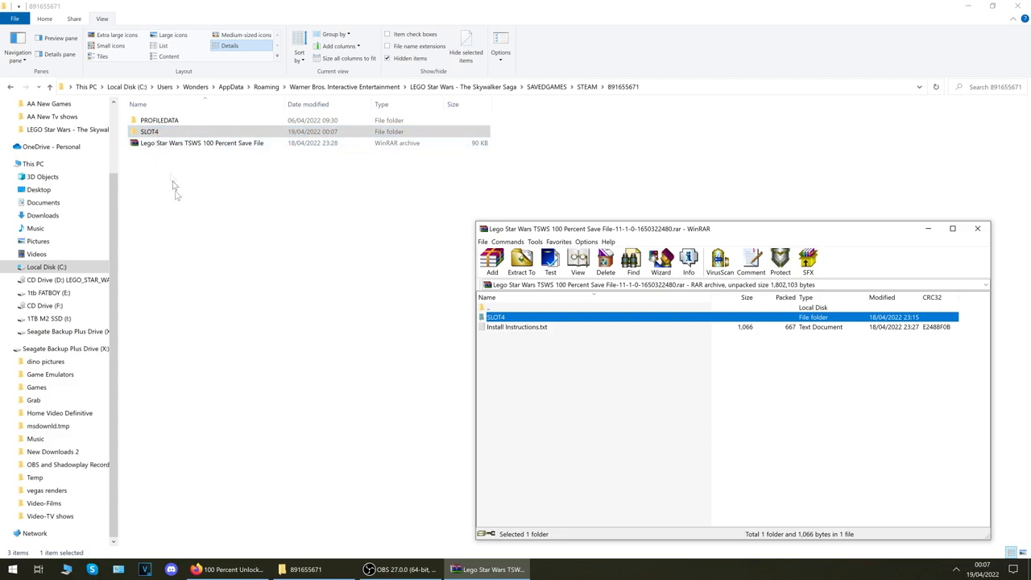
left_click(148, 132)
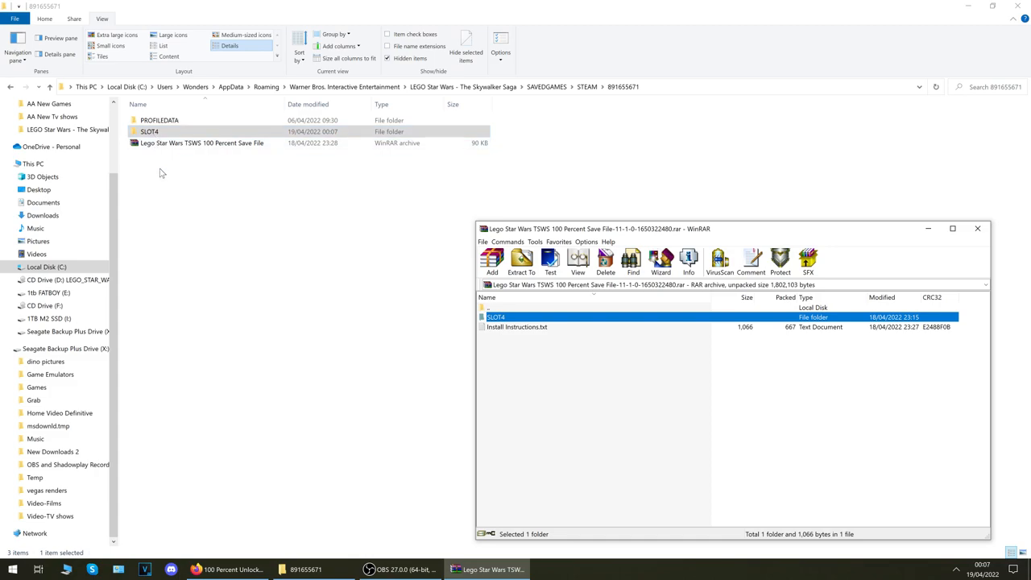
right_click(162, 169)
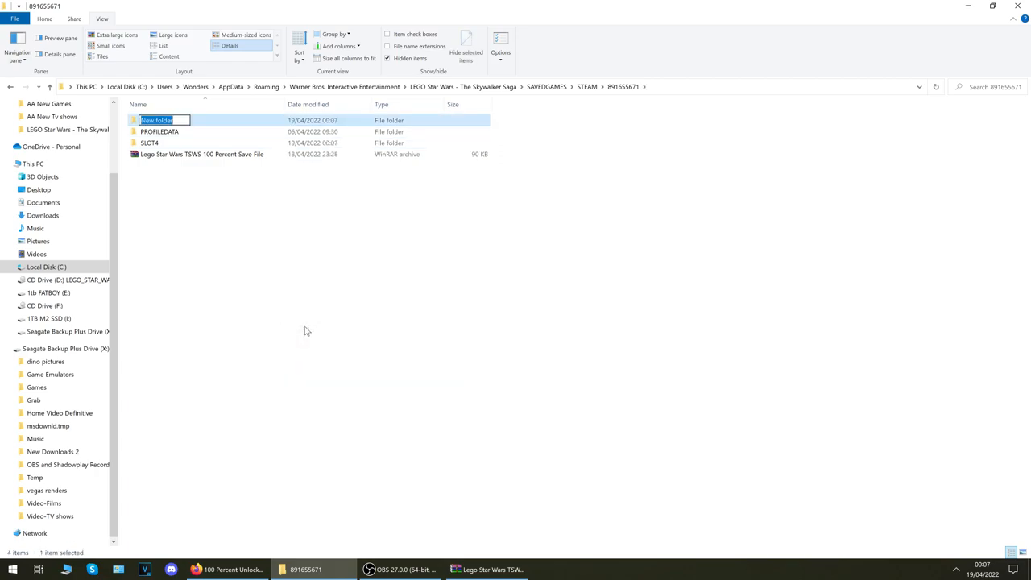
Name the new folder SLOT2 and fill it with the files from the archive's SLOT4 folder
type("SLOT2")
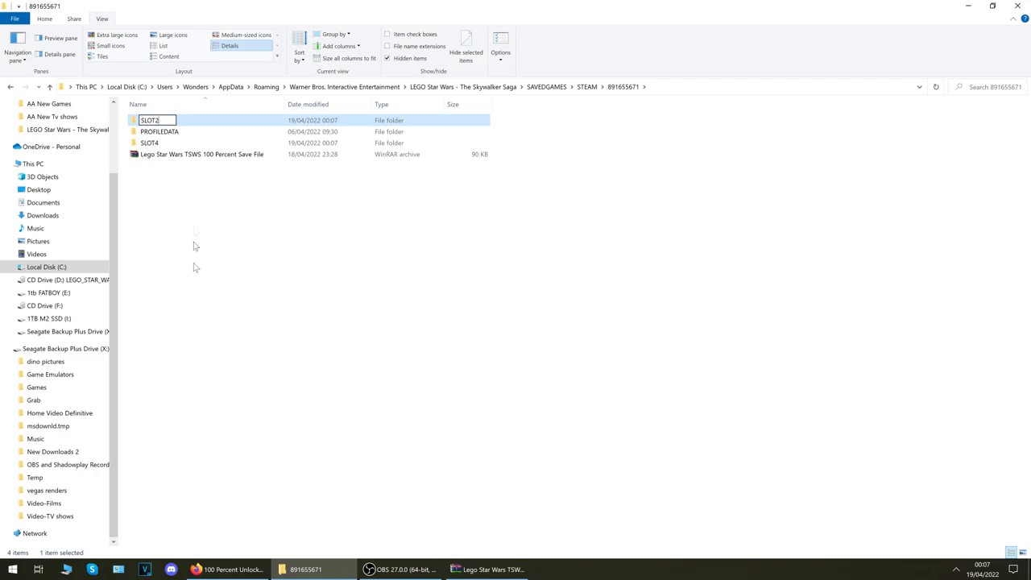
mouse_move(179, 171)
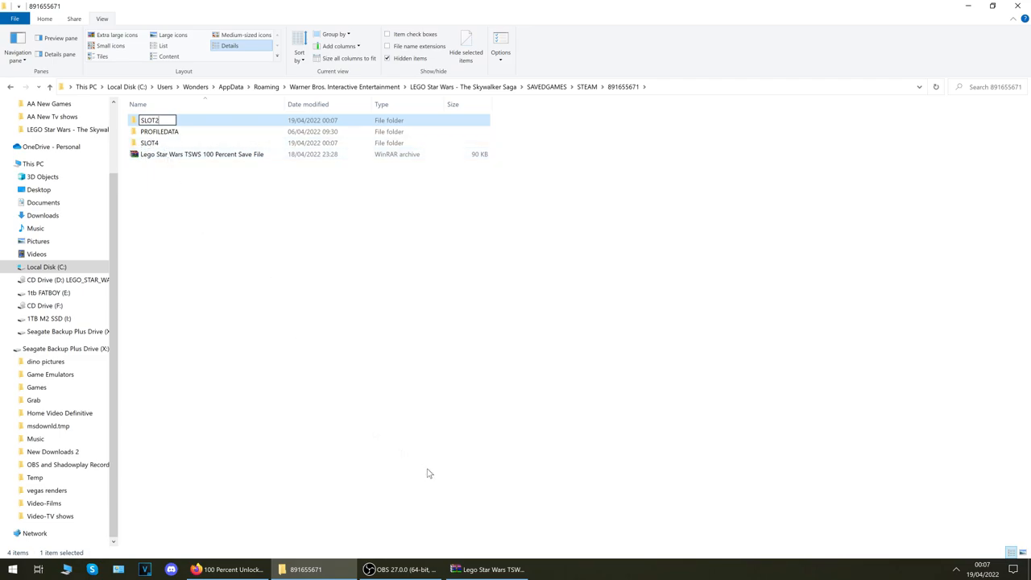
mouse_move(491, 569)
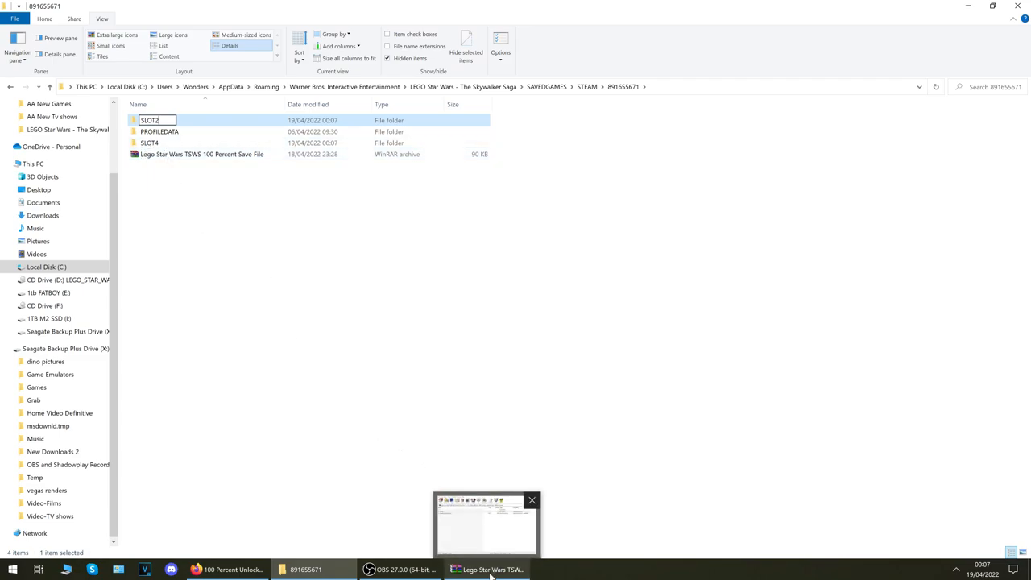
left_click(493, 568)
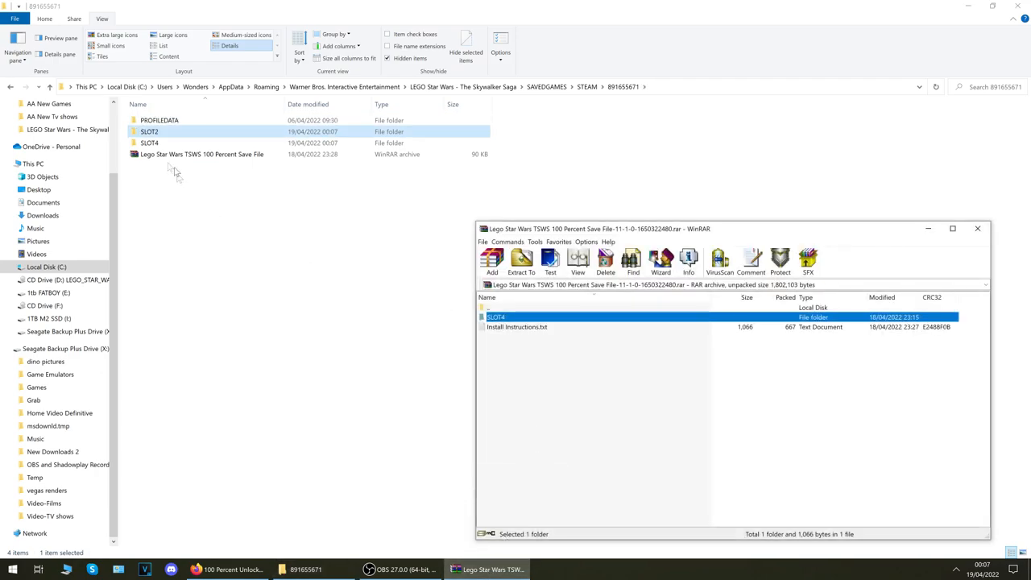
double_click(149, 132)
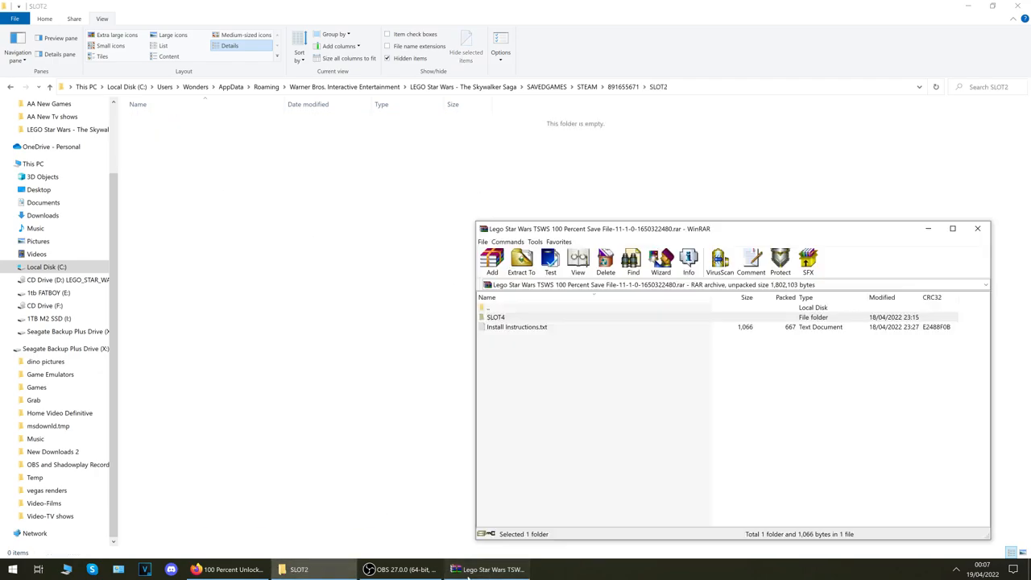
left_click(497, 316)
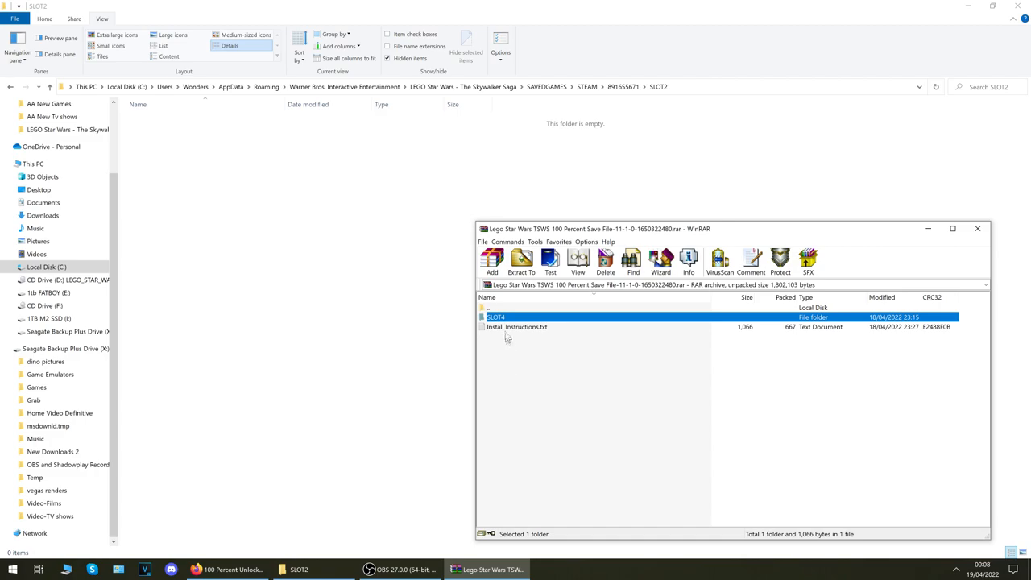
double_click(496, 316)
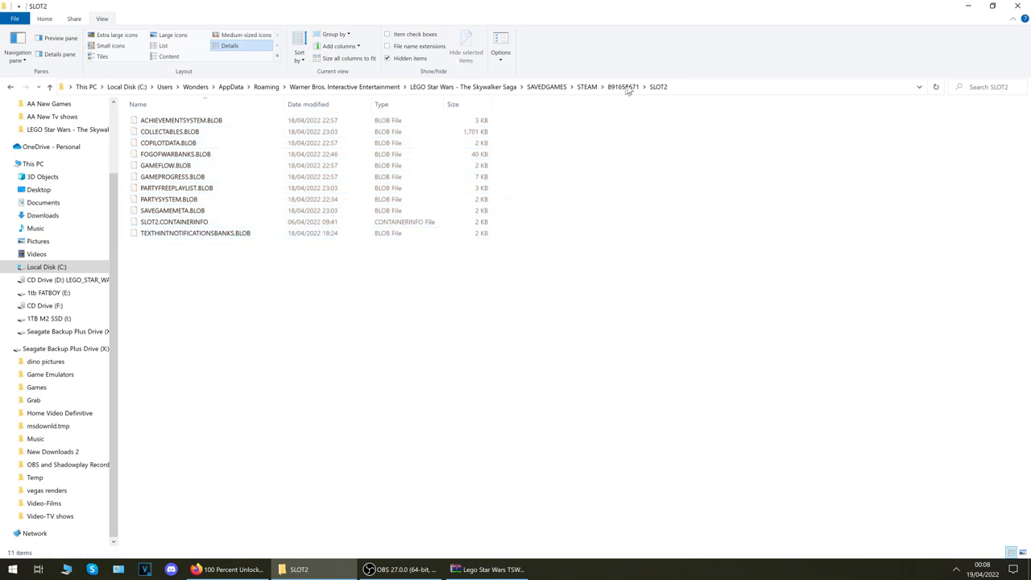
Return to the Steam account folder listing SLOT2, SLOT4, PROFILEDATA and the archive
left_click(625, 89)
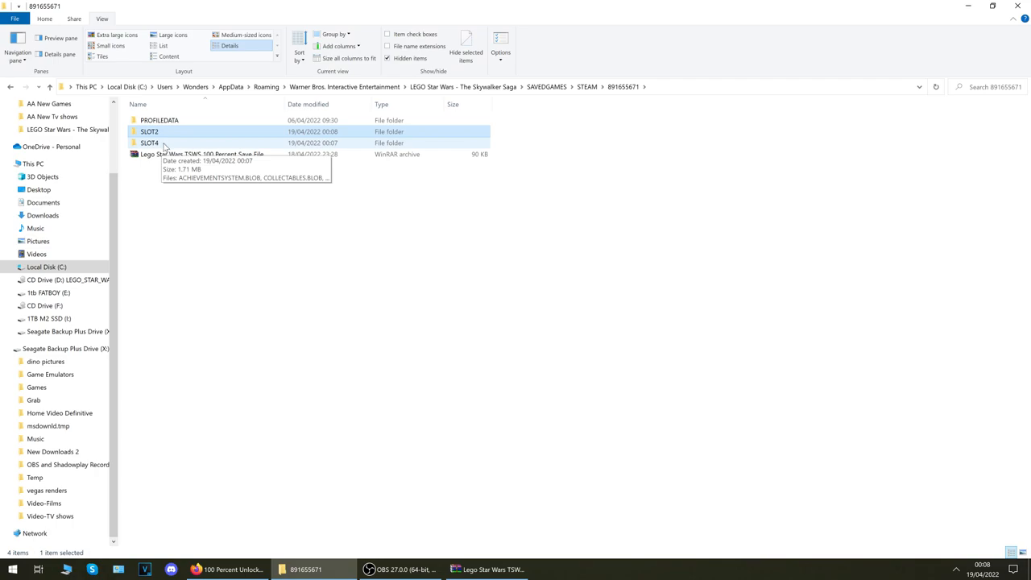
left_click(228, 207)
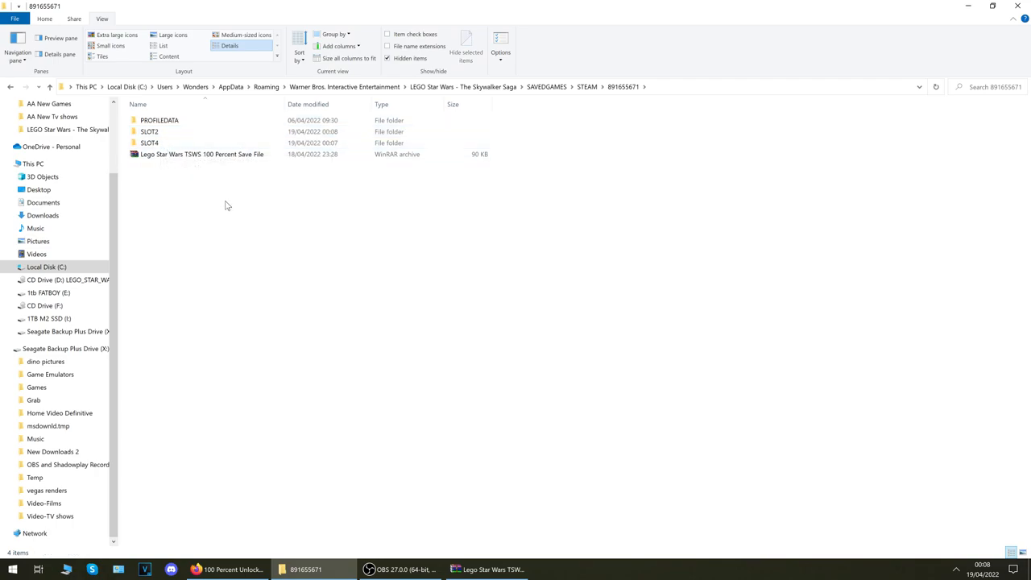
mouse_move(257, 232)
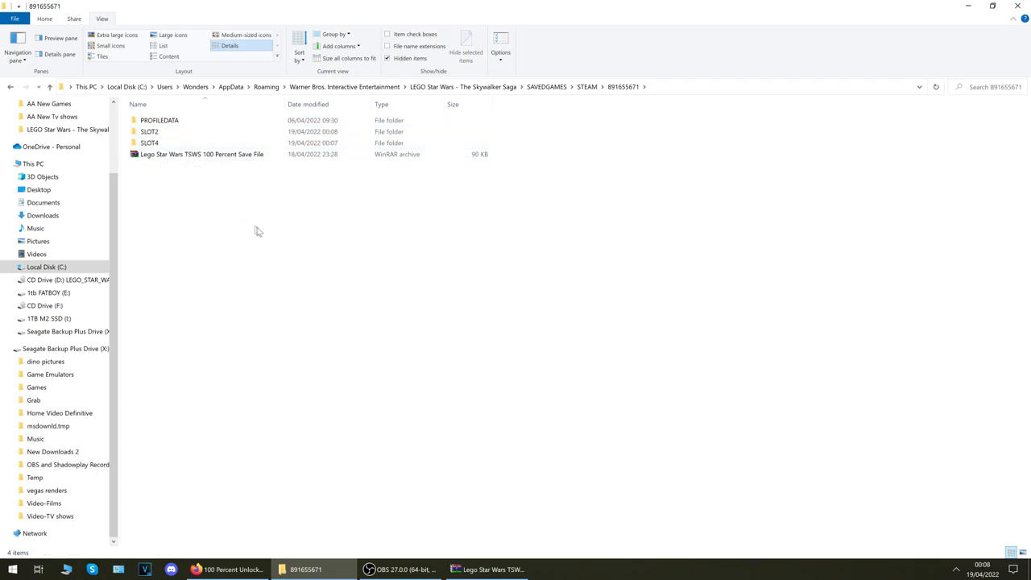
mouse_move(270, 239)
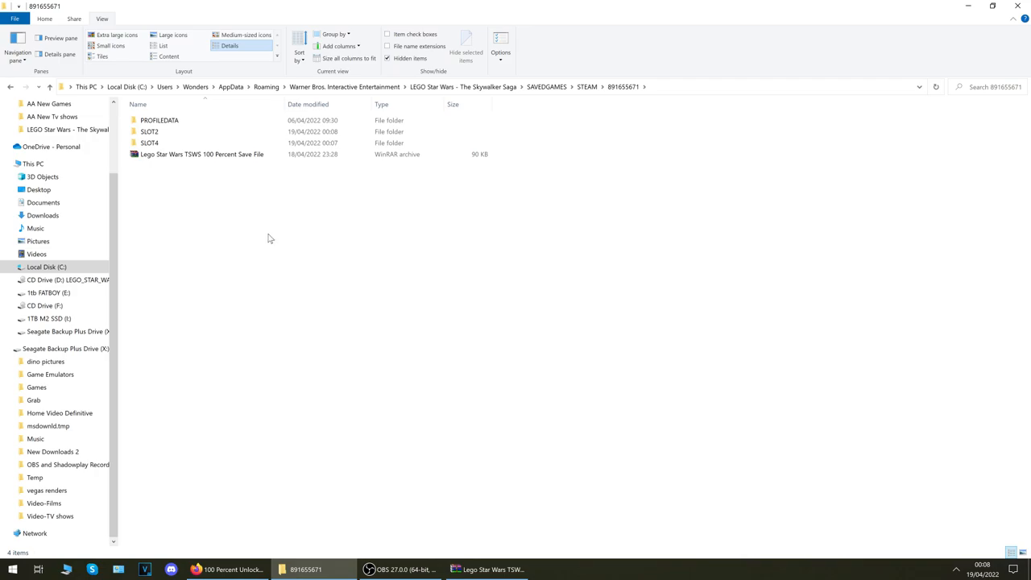
mouse_move(432, 311)
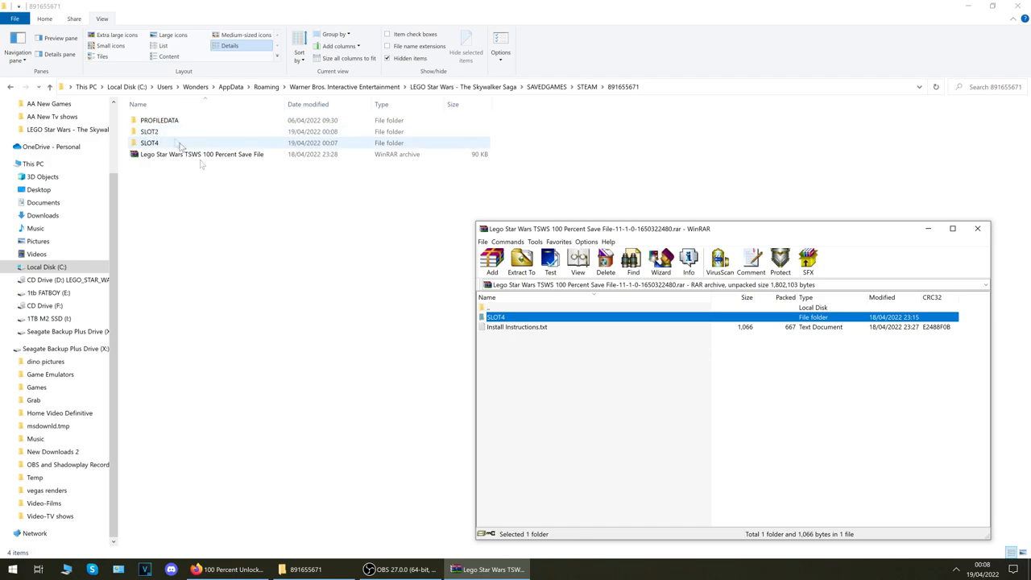
double_click(496, 316)
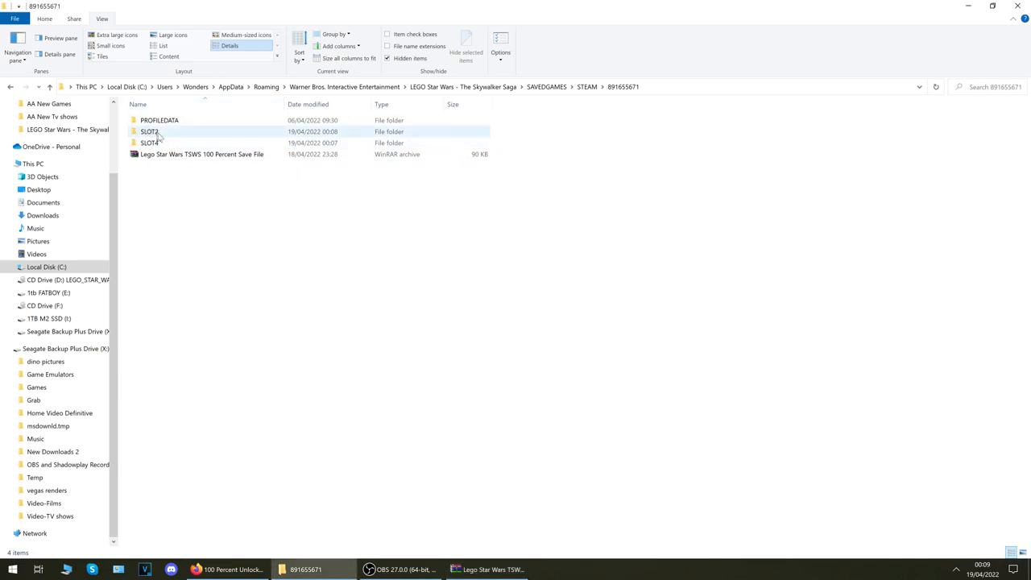
left_click(350, 341)
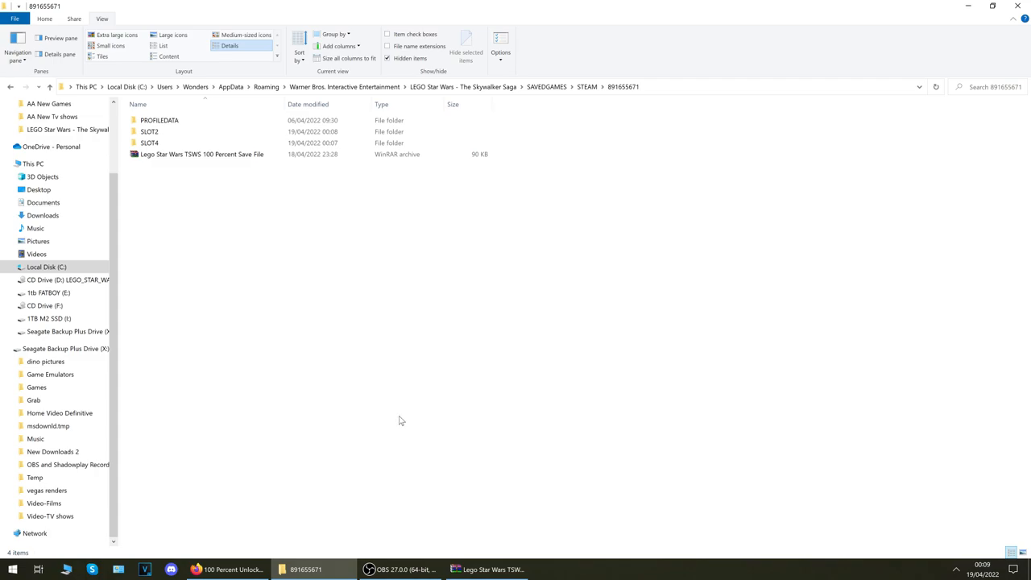
mouse_move(413, 419)
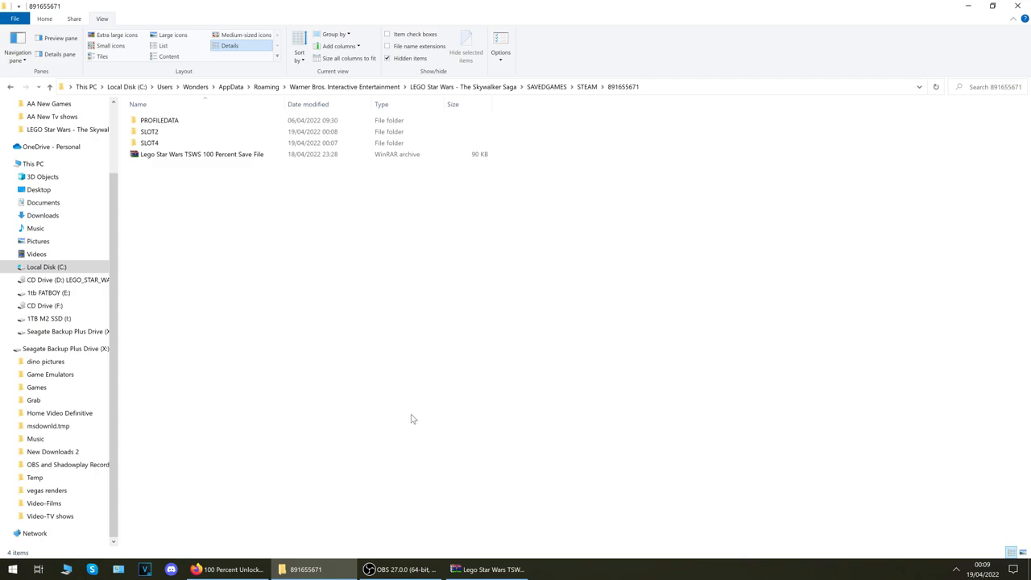
mouse_move(423, 416)
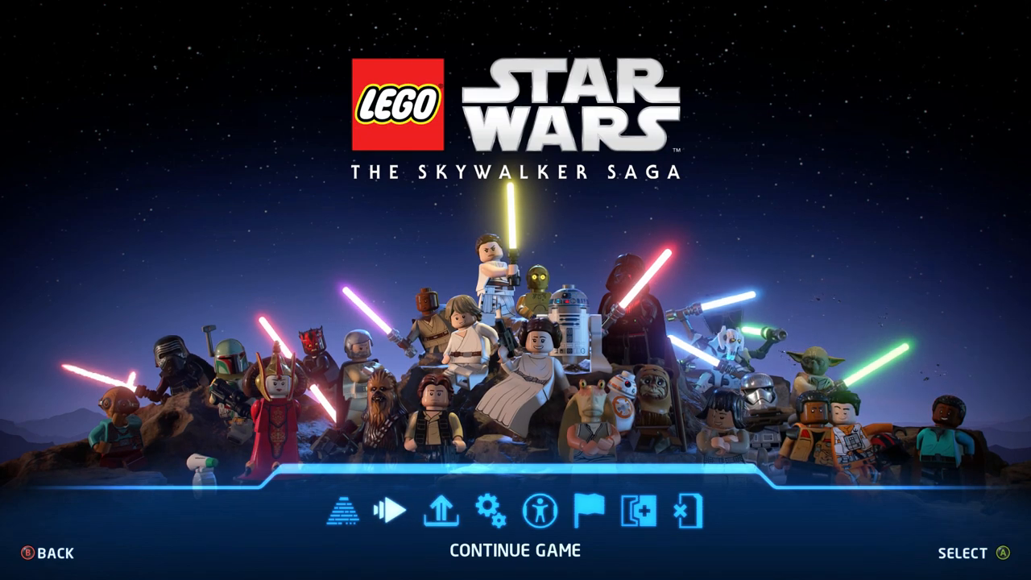
Choose Continue Game and load the 100% save in slot 4
left_click(438, 509)
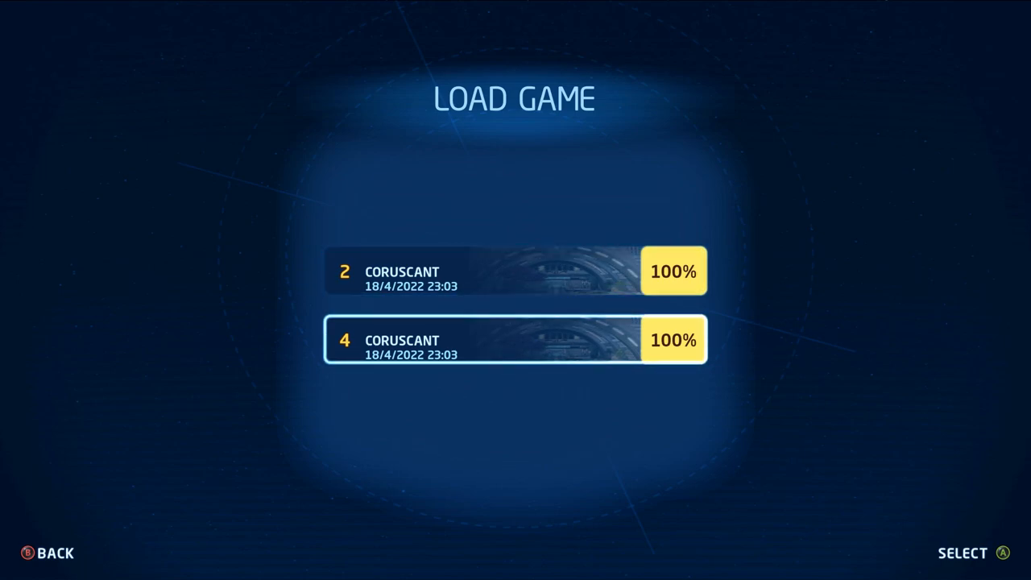
left_click(514, 339)
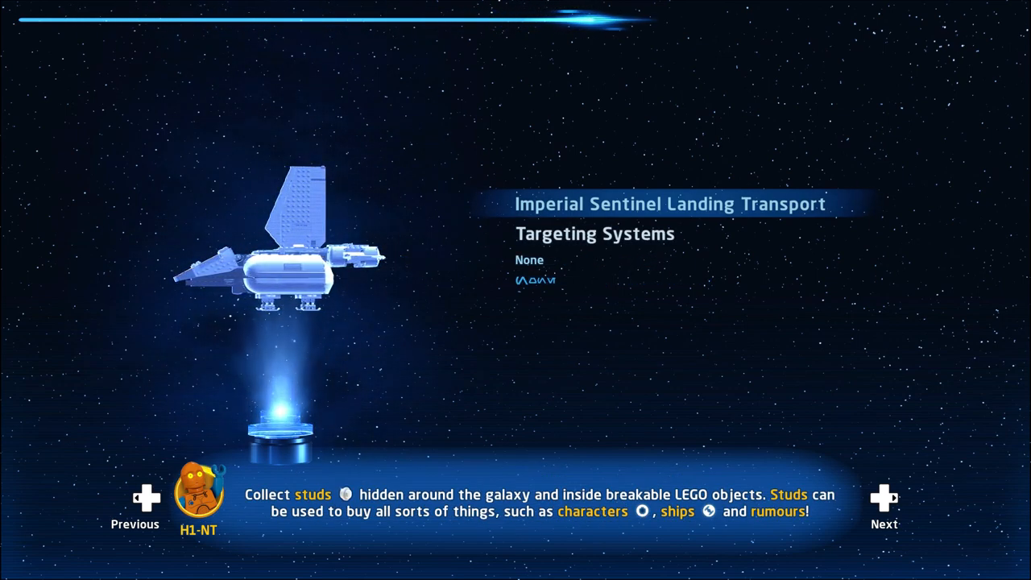
left_click(884, 505)
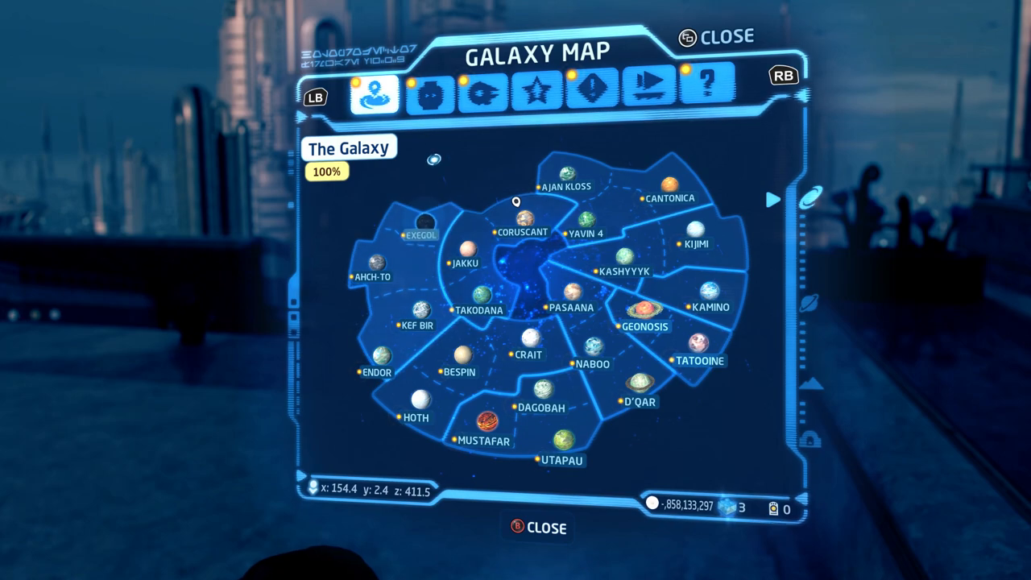
Zoom into Coruscant's Federal District on the Galaxy Map and switch to the Characters collection
left_click(419, 227)
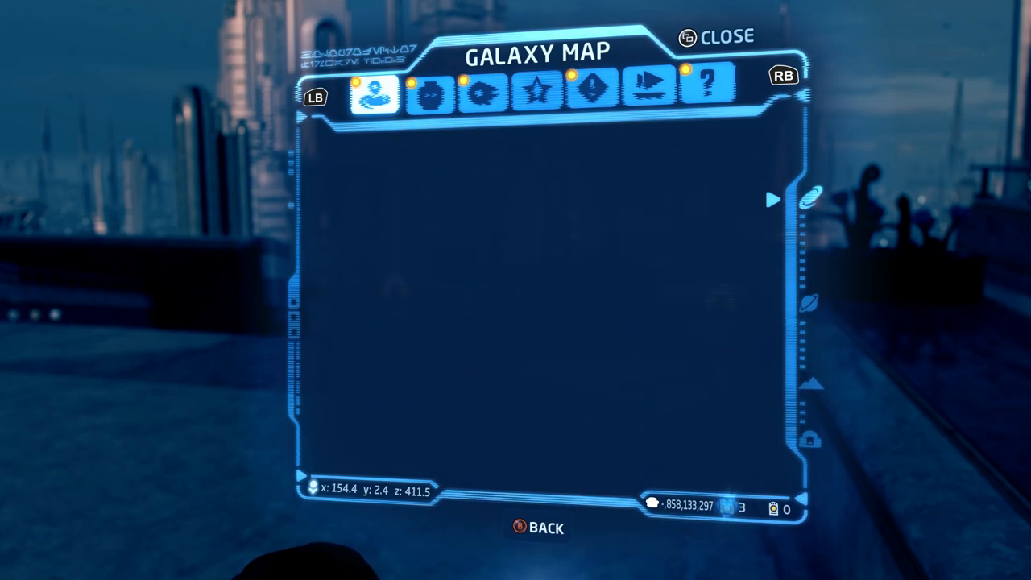
left_click(424, 97)
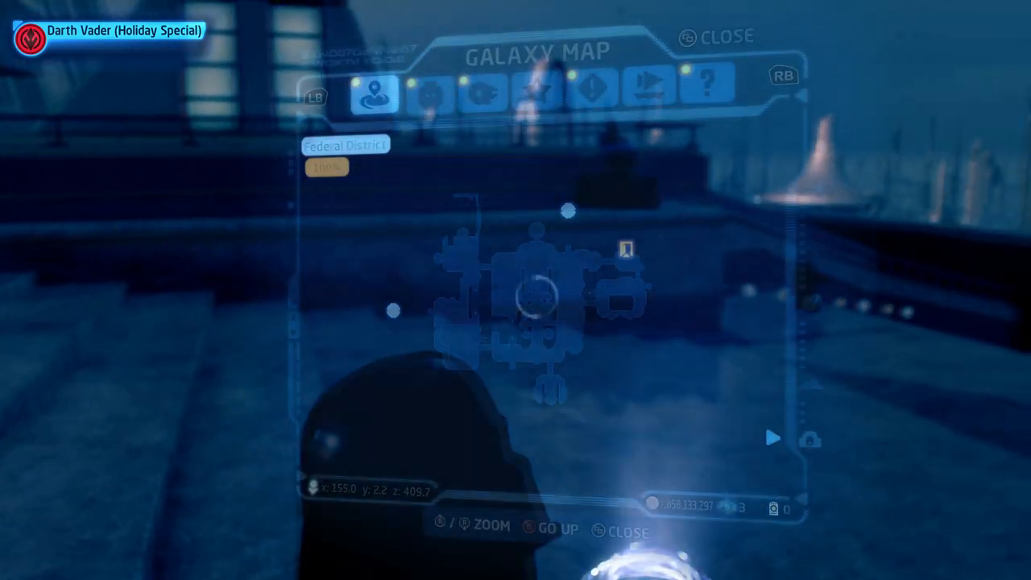
left_click(433, 90)
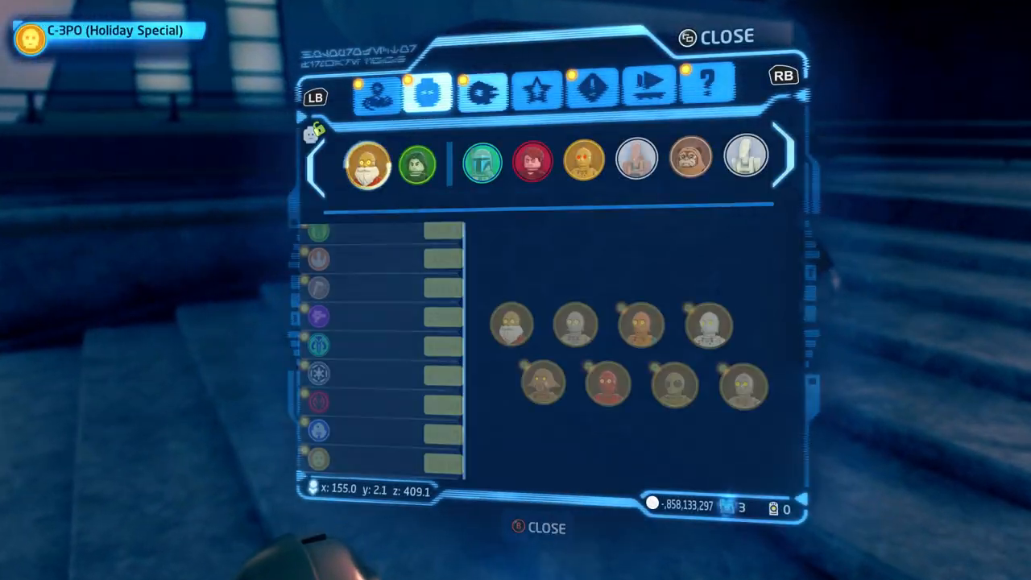
Review the Ships collection and the Missions overview, both showing full completion
left_click(477, 95)
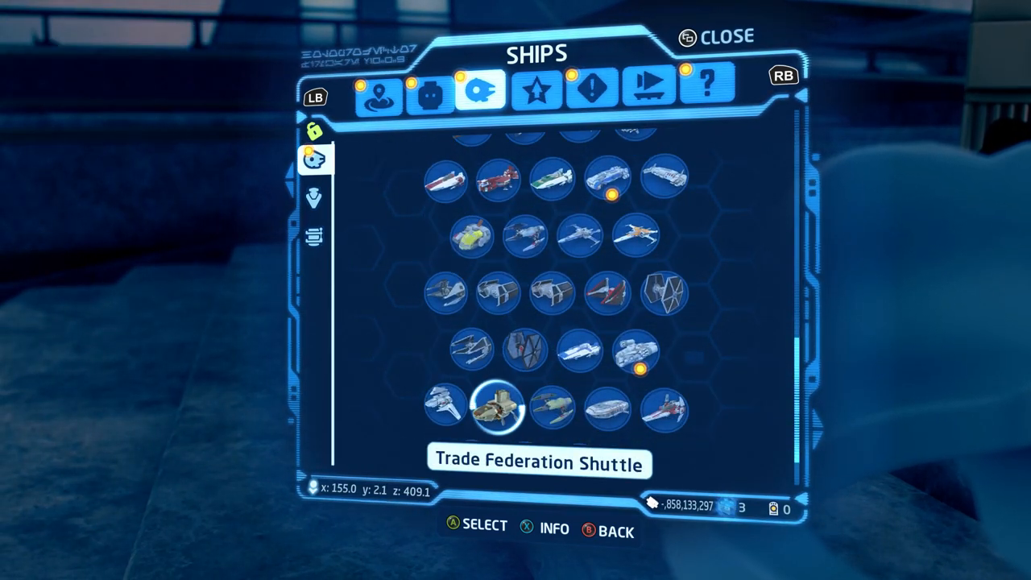
scroll("down", 3)
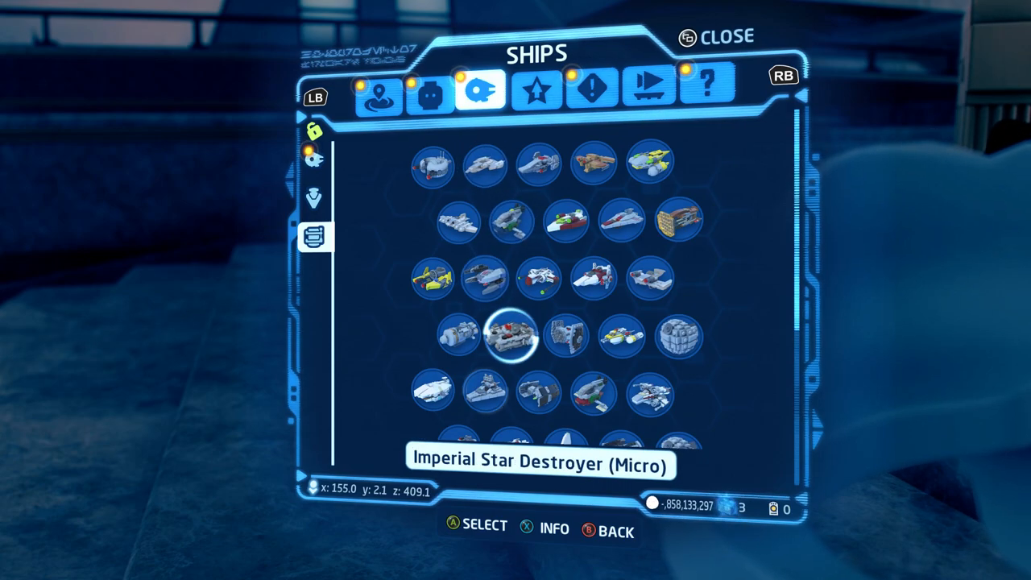
left_click(558, 95)
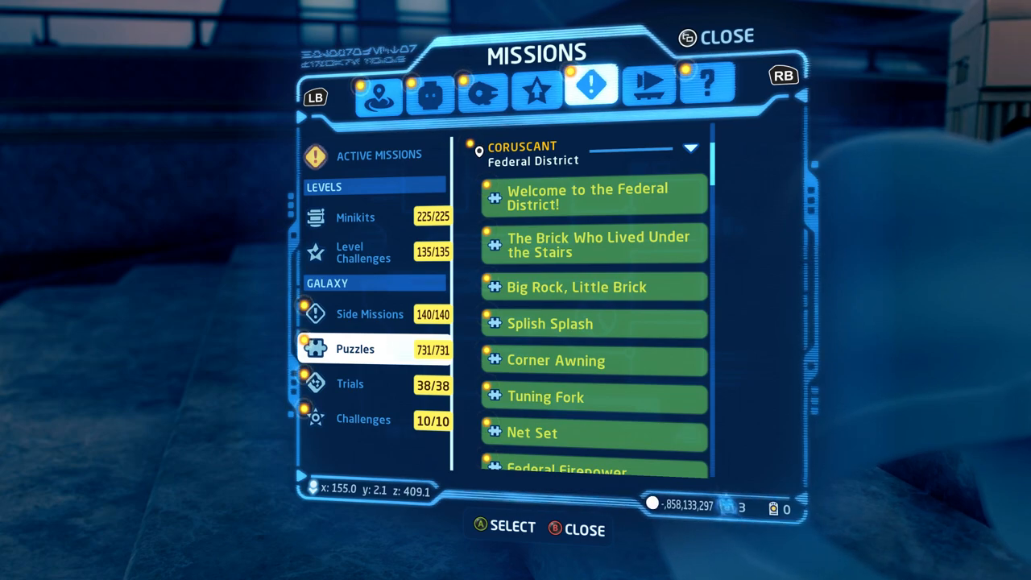
Browse Episodes including The Phantom Menace at 100%, then the Extras section
left_click(644, 90)
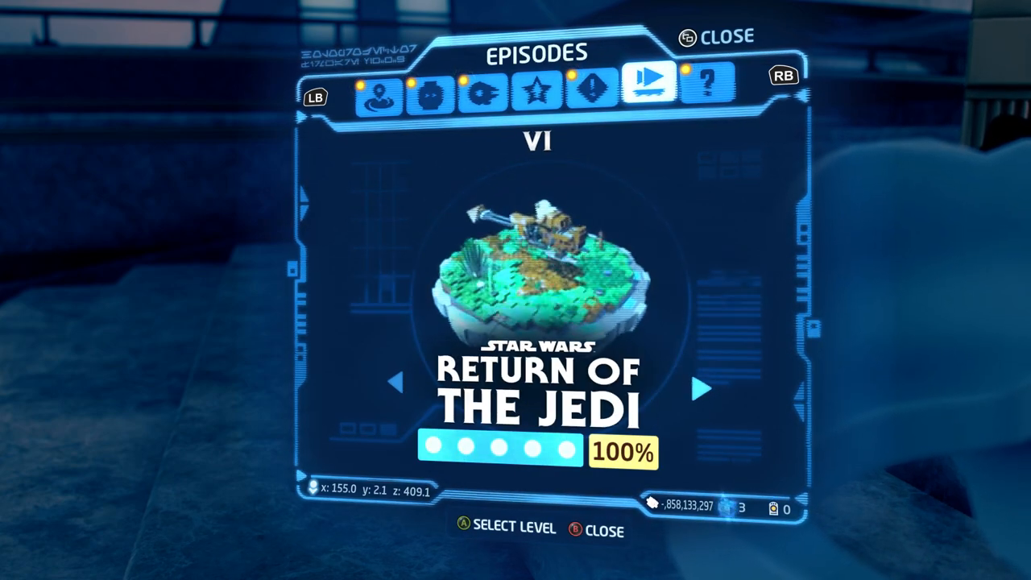
left_click(396, 380)
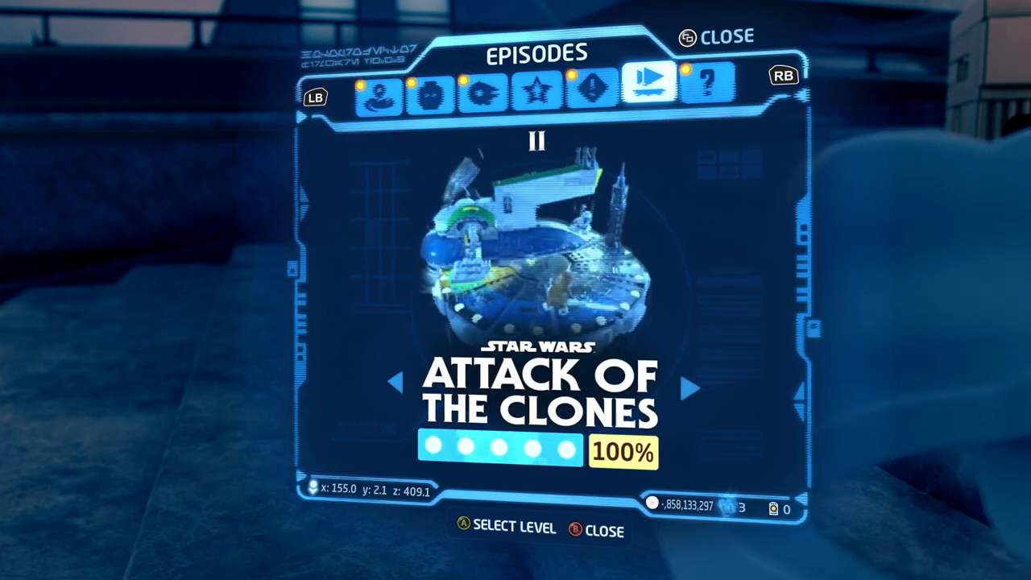
left_click(397, 400)
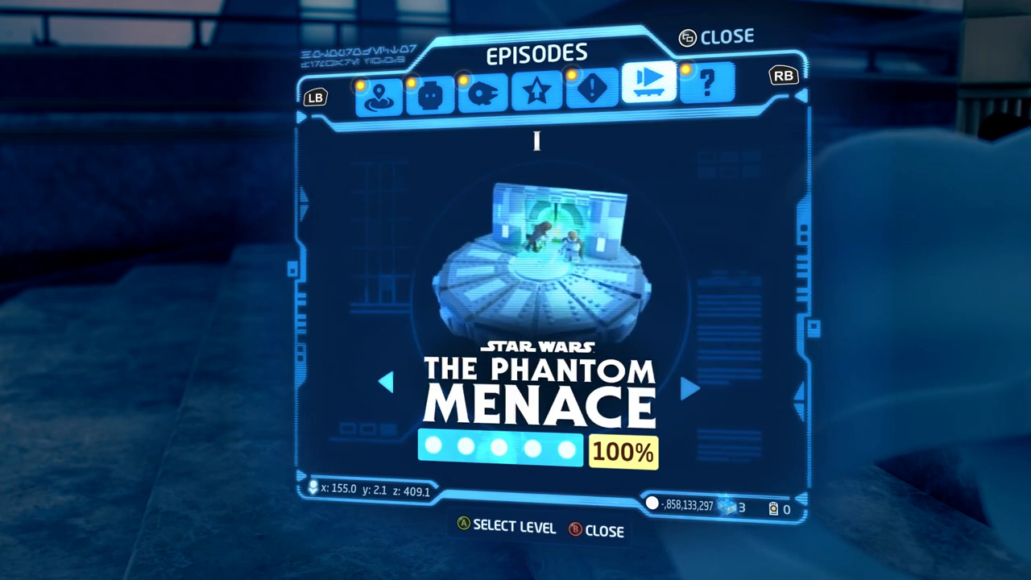
left_click(705, 83)
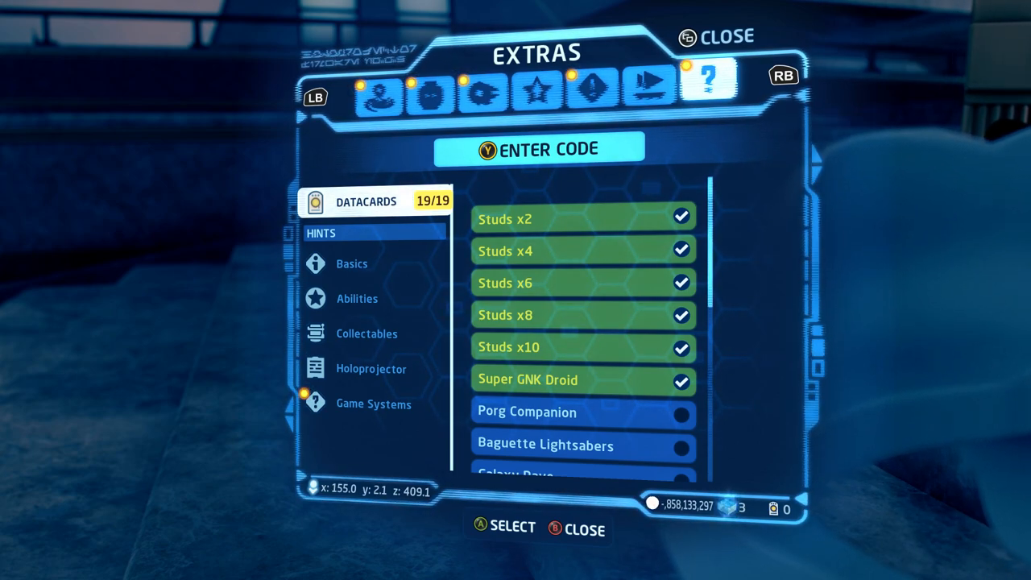
Return to the galaxy map with the Unknown Regions reading 100%
left_click(385, 98)
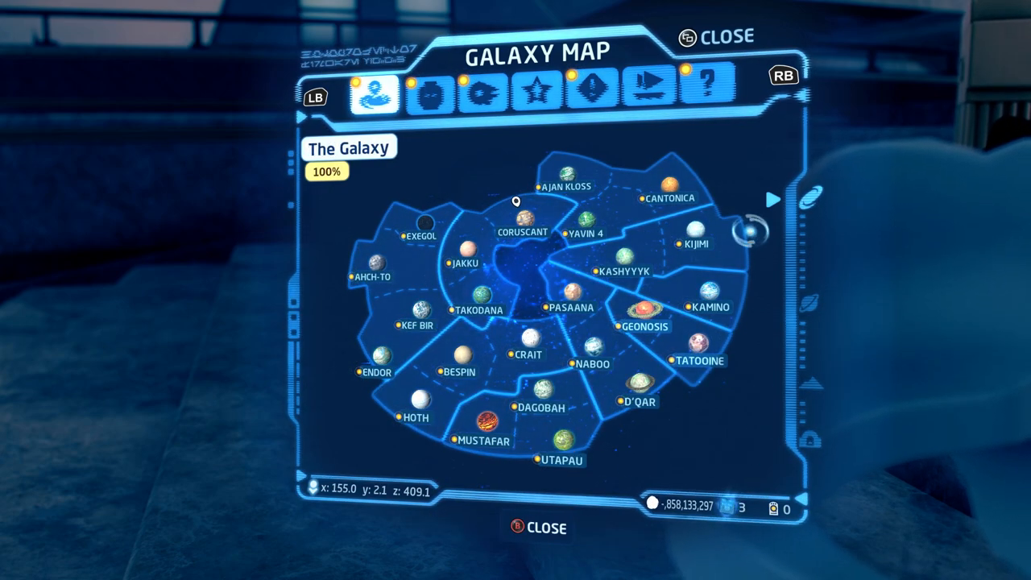
left_click(377, 94)
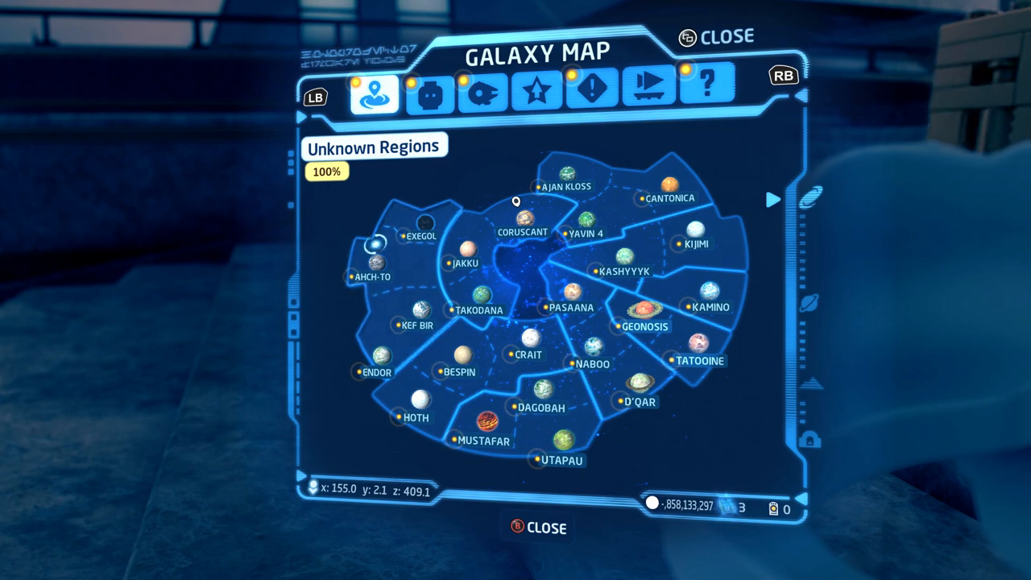